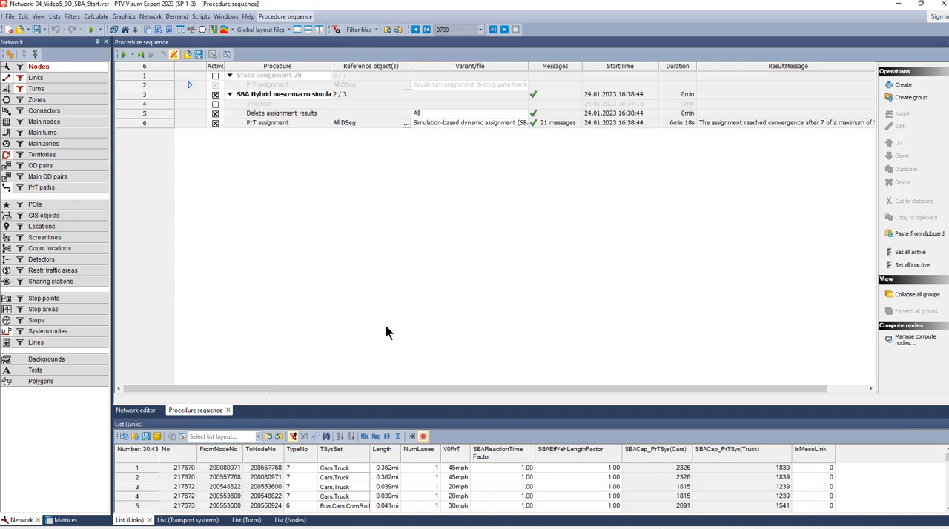
{"action": "mouse_move", "coordinate": [358, 257]}
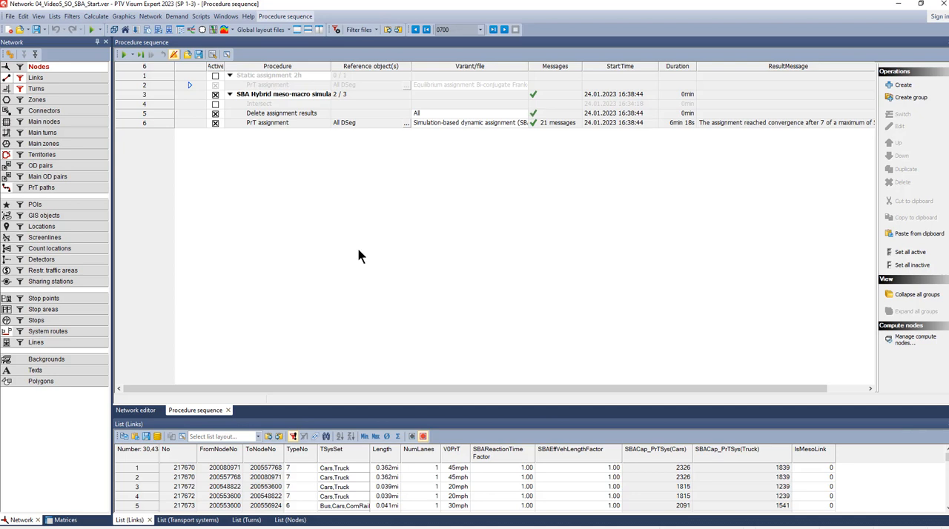
{"action": "mouse_move", "coordinate": [350, 277]}
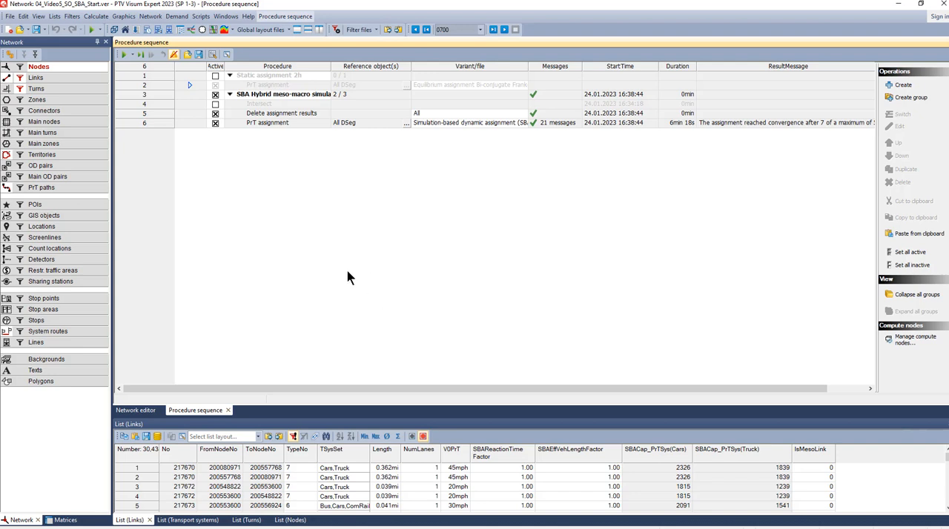
- Show the list of available views from the View menu
{"action": "left_click", "coordinate": [39, 16]}
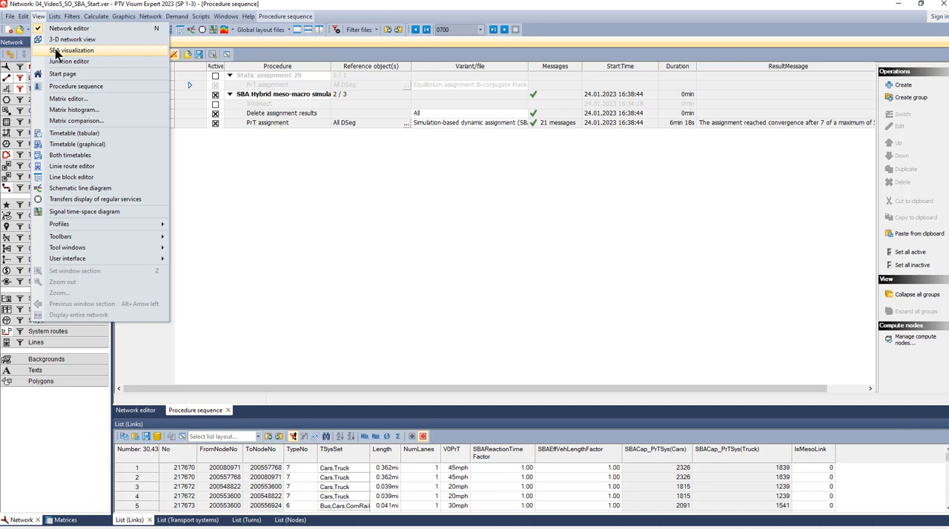
- Start a 3-D network view of the SBA network over the map
{"action": "left_click", "coordinate": [71, 38]}
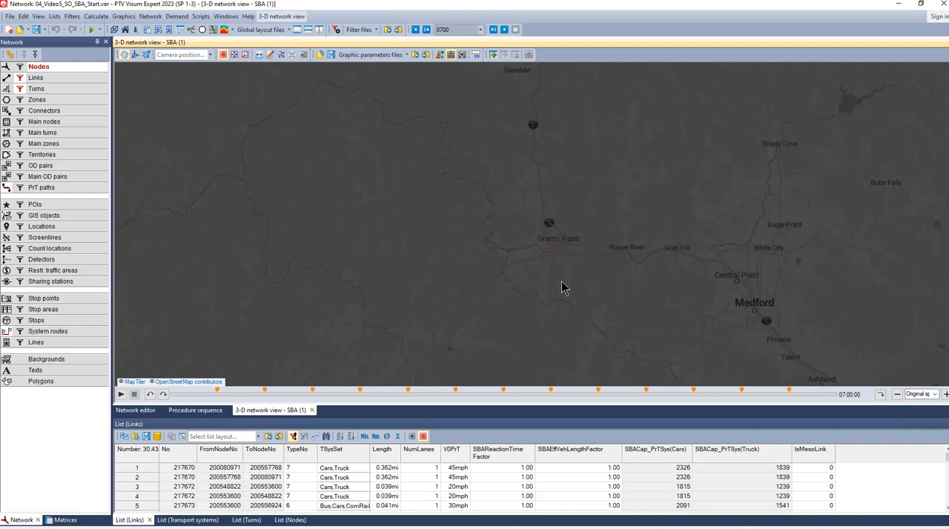
{"action": "mouse_move", "coordinate": [549, 288]}
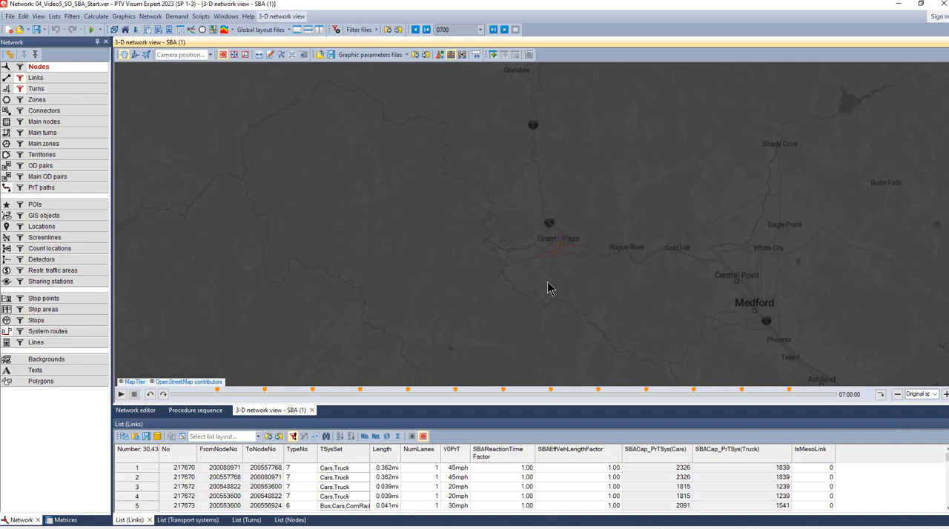
{"action": "mouse_move", "coordinate": [652, 252]}
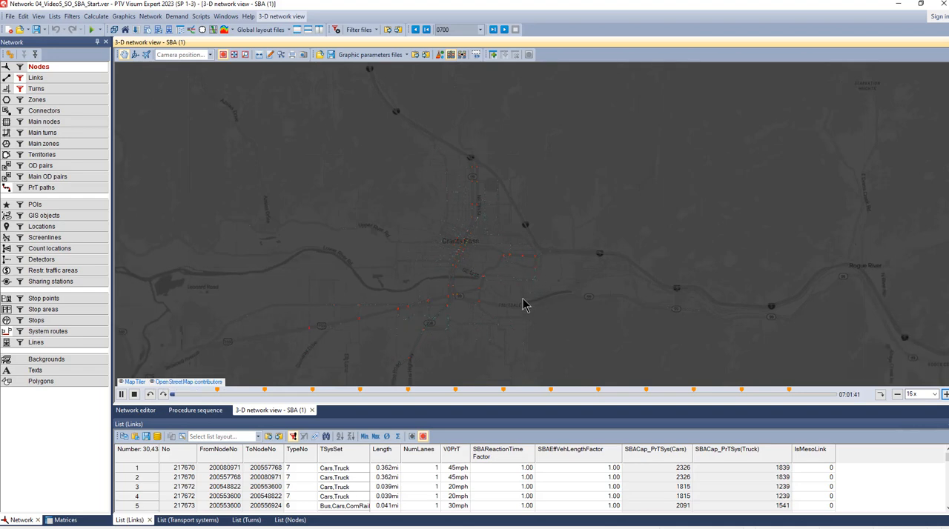
- Disable drawing of the background map layer in the 3-D view's graphic parameters
{"action": "left_click", "coordinate": [282, 16]}
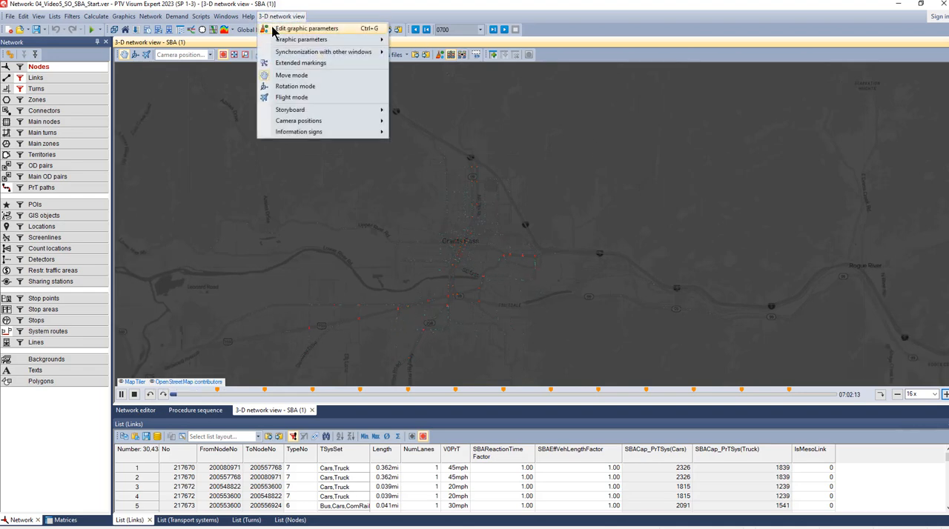
{"action": "left_click", "coordinate": [305, 28]}
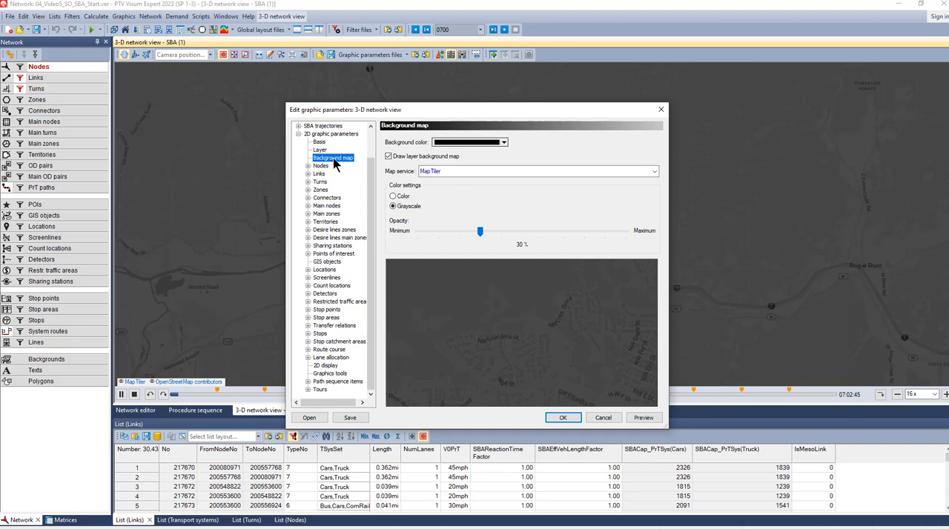
{"action": "left_click", "coordinate": [388, 156]}
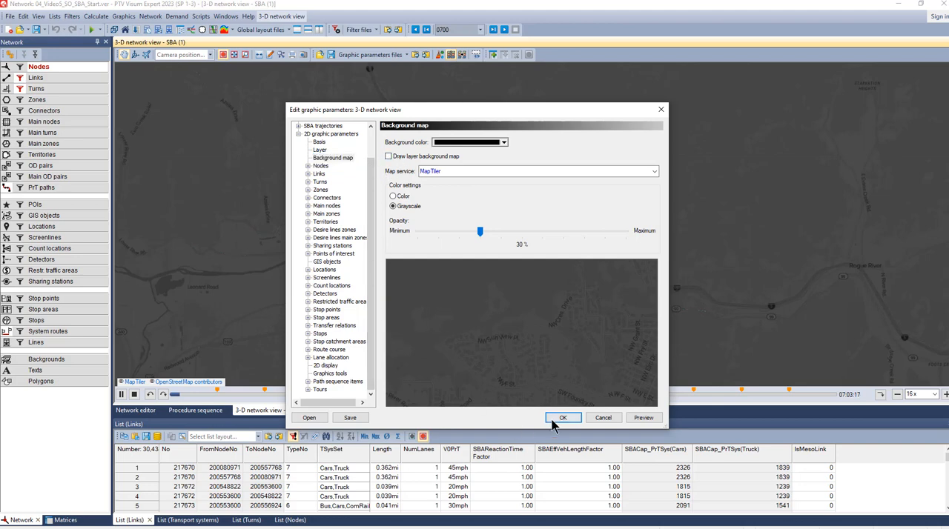
{"action": "left_click", "coordinate": [563, 418]}
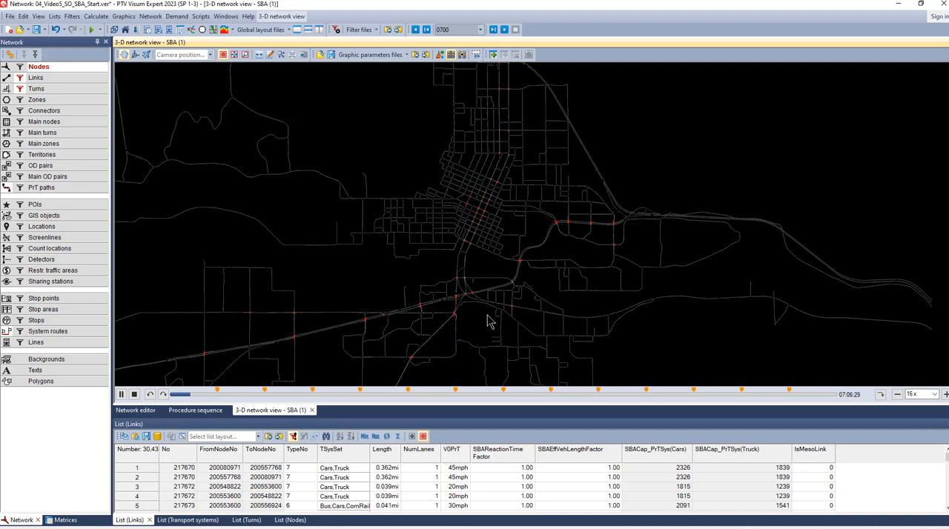
- Play the downtown traffic animation, jump forward in time, then reset it to the start time
{"action": "scroll", "scroll_direction": "up", "scroll_amount": 3}
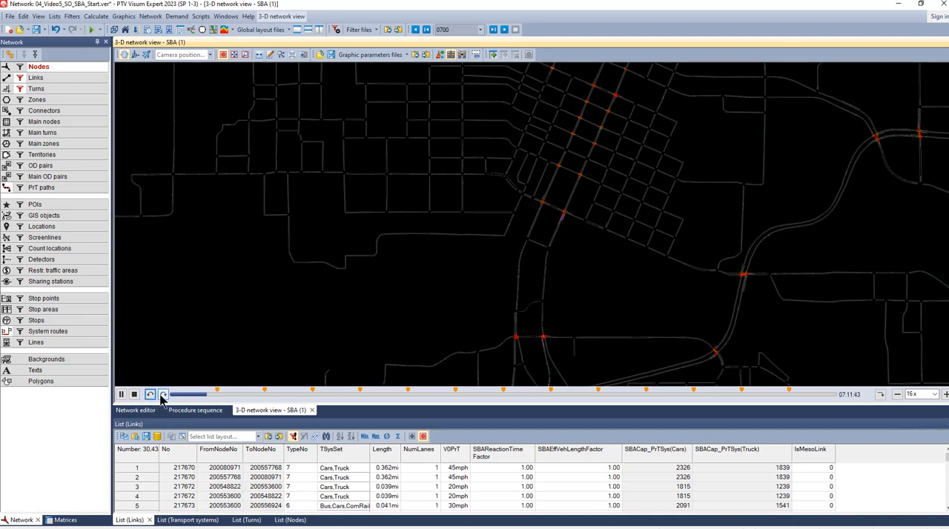
{"action": "left_click", "coordinate": [163, 394]}
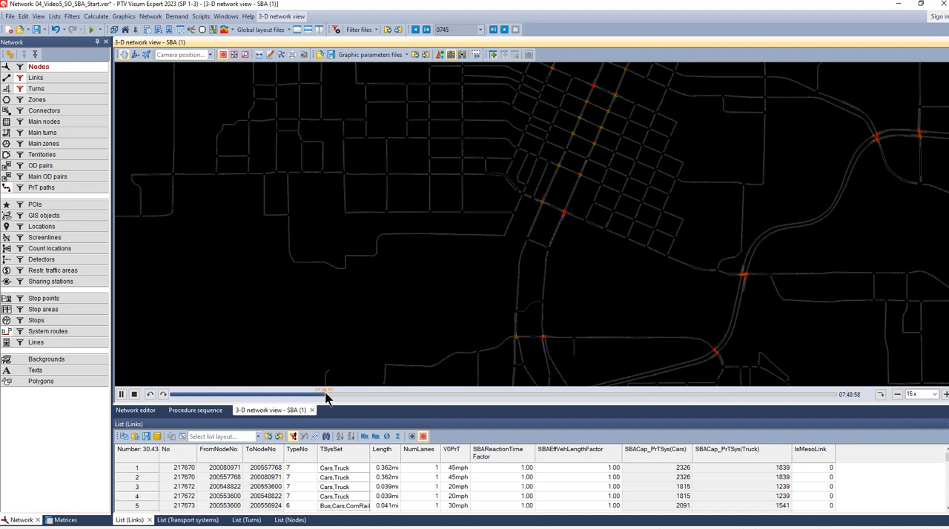
{"action": "left_click_drag", "start_coordinate": [323, 394], "coordinate": [504, 394]}
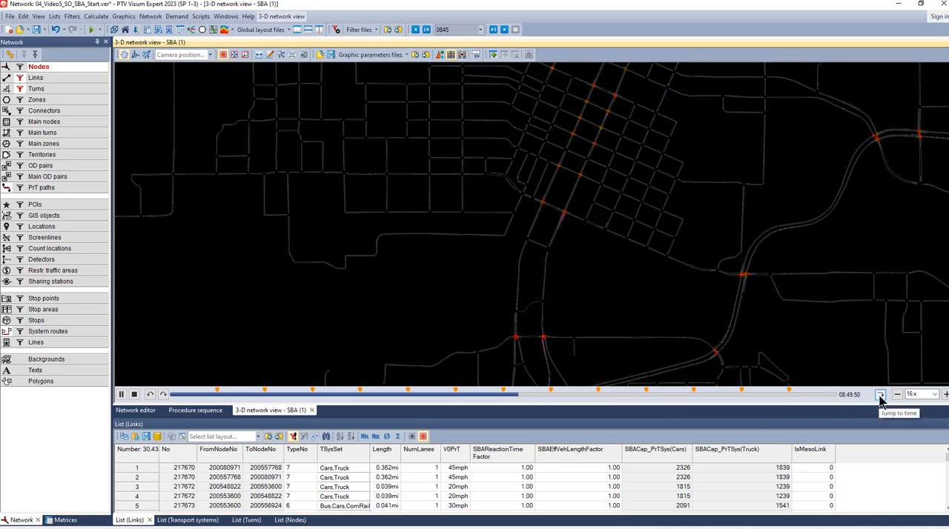
{"action": "left_click", "coordinate": [881, 394]}
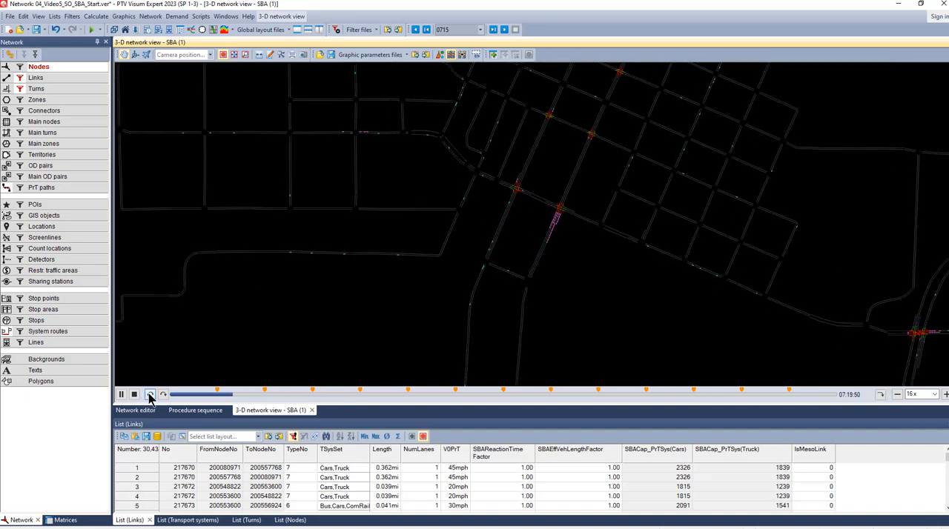
{"action": "left_click", "coordinate": [148, 395]}
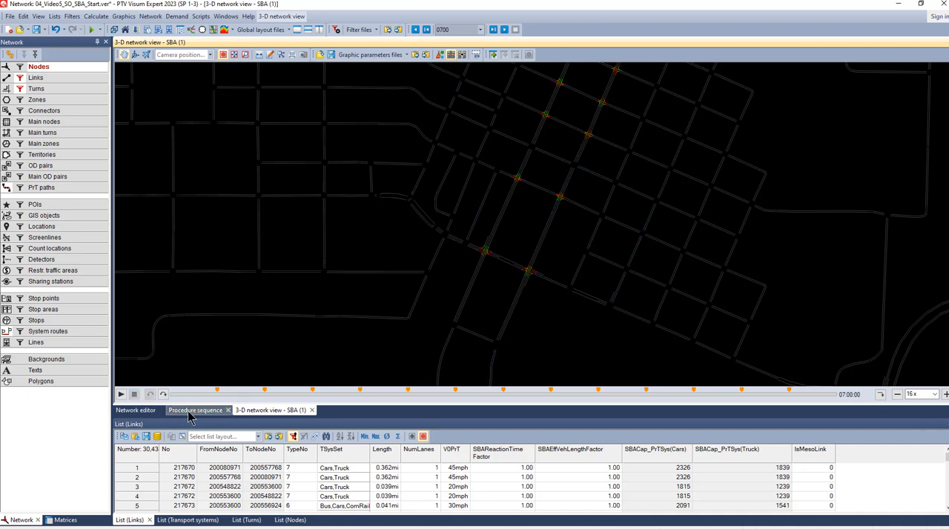
- Switch back to the procedure sequence with the converged PrT assignment
{"action": "left_click", "coordinate": [196, 409]}
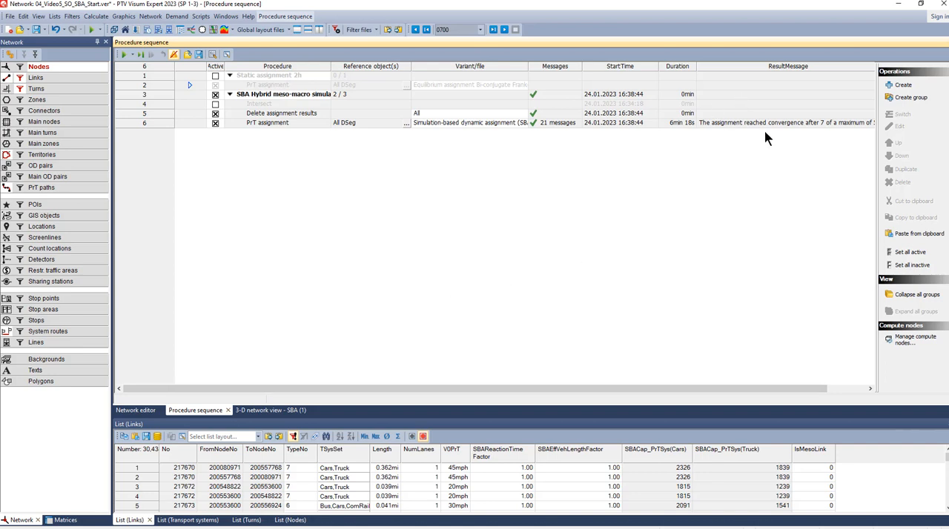
{"action": "mouse_move", "coordinate": [768, 126]}
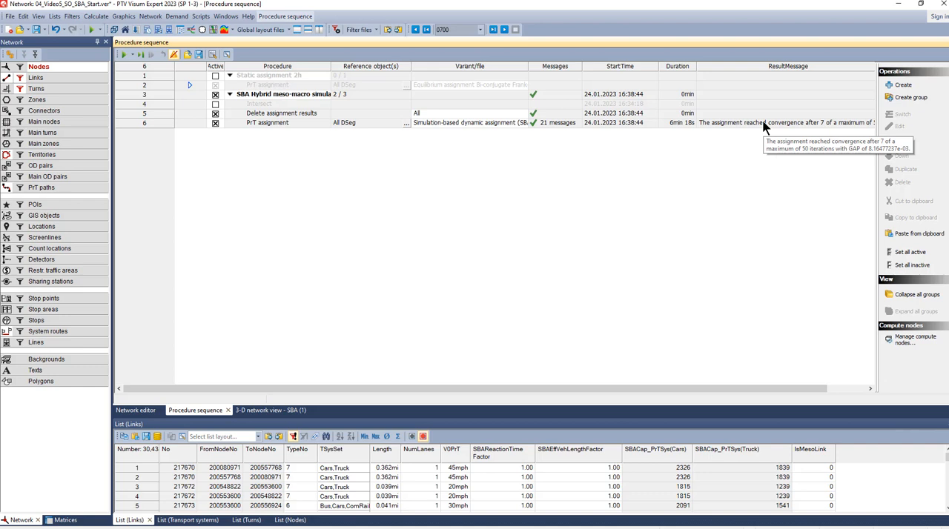
{"action": "mouse_move", "coordinate": [765, 127]}
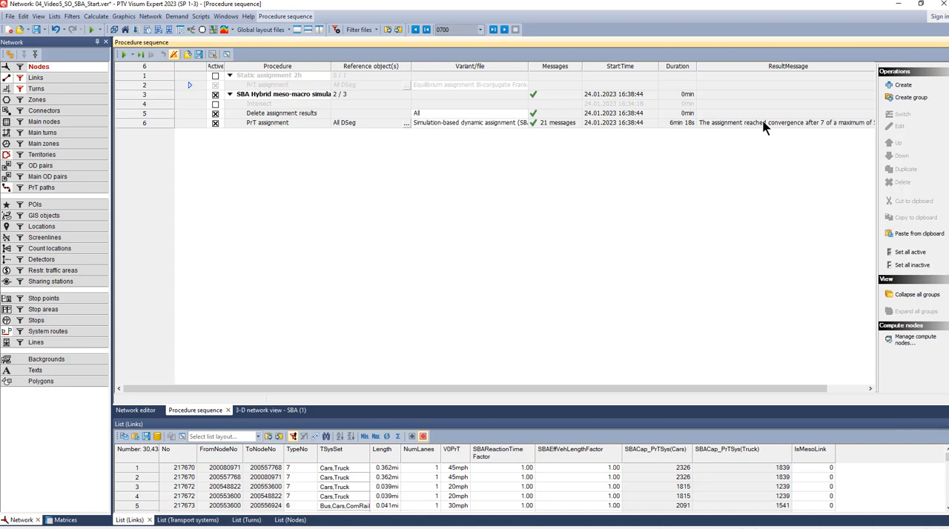
{"action": "mouse_move", "coordinate": [501, 424]}
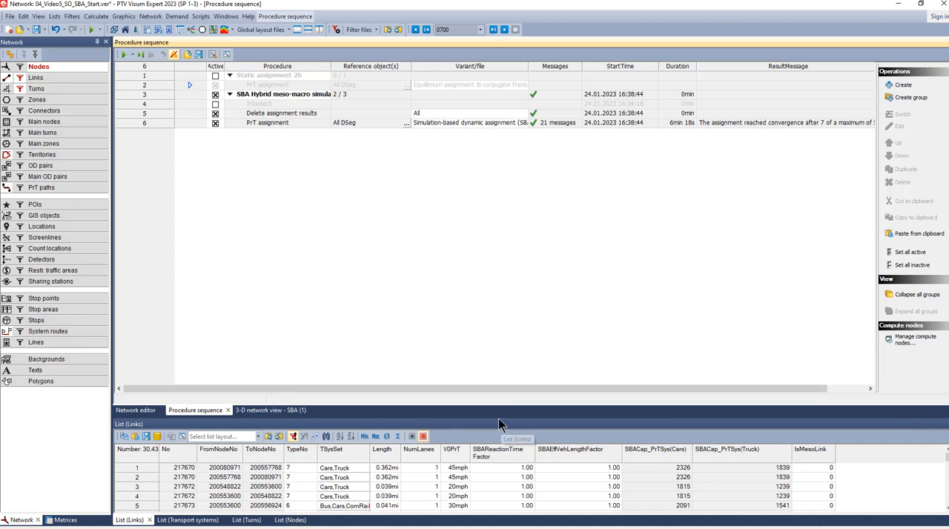
- Enlarge the lower list pane and show the PrT simulation-based assignment quality data
{"action": "left_click_drag", "start_coordinate": [504, 403], "coordinate": [504, 300]}
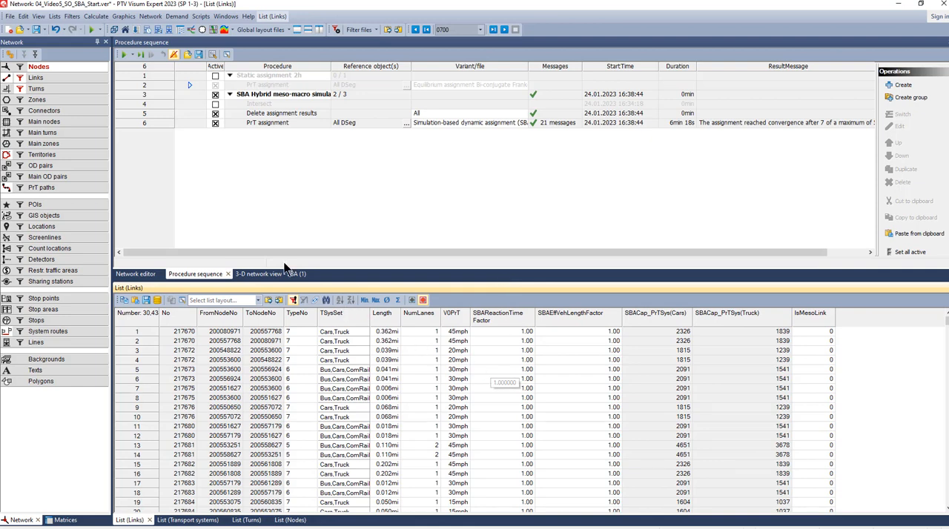
{"action": "left_click", "coordinate": [53, 15]}
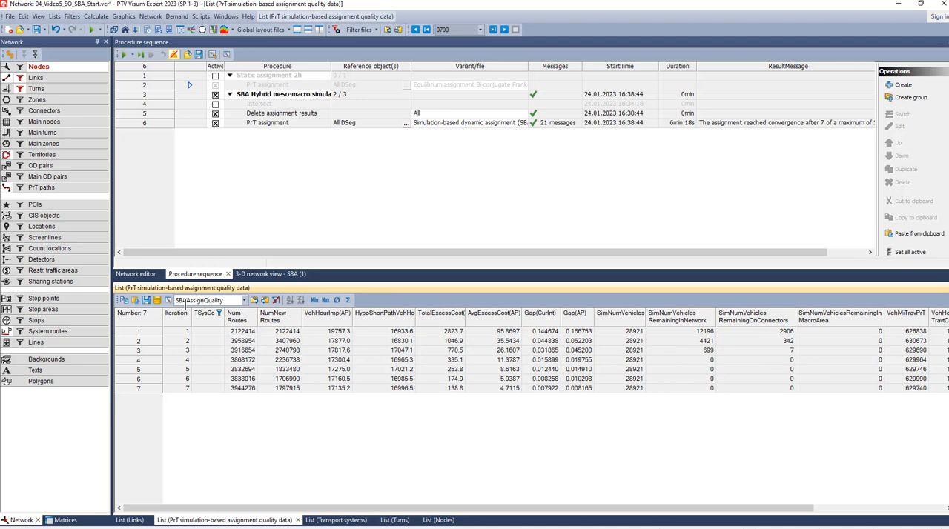
{"action": "mouse_move", "coordinate": [344, 313]}
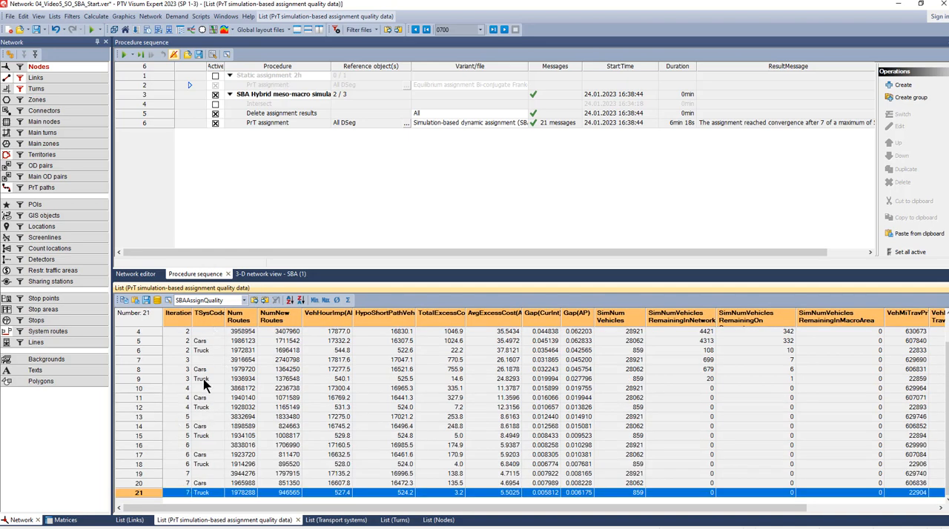
{"action": "mouse_move", "coordinate": [210, 335]}
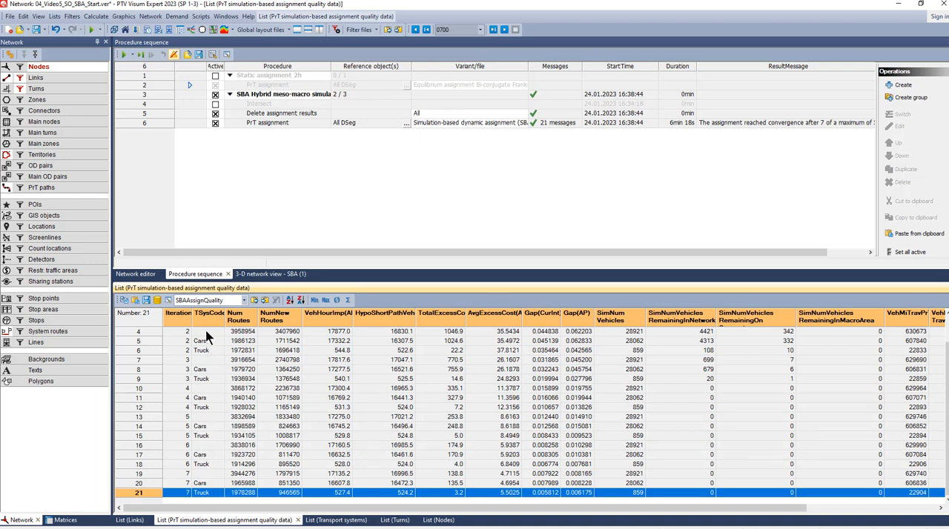
- Collapse the quality data list to one total row per iteration
{"action": "left_click", "coordinate": [119, 335]}
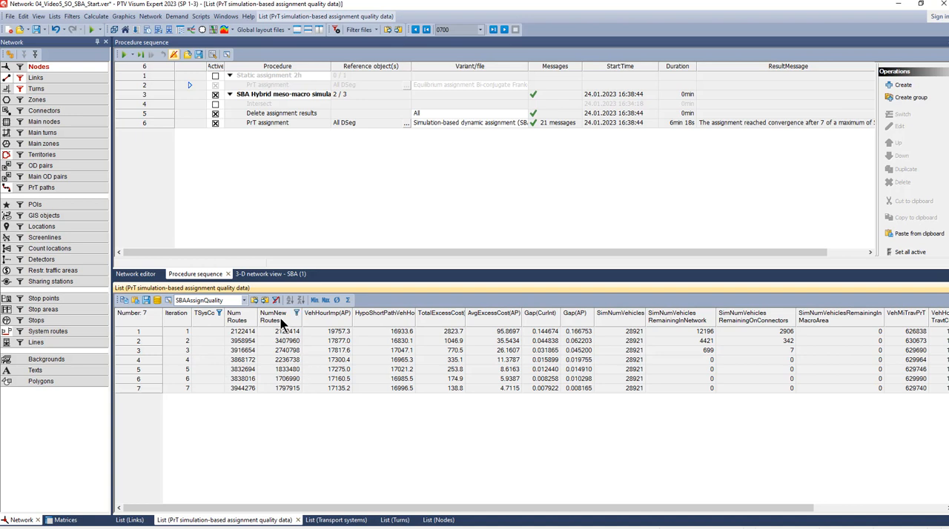
{"action": "mouse_move", "coordinate": [501, 378]}
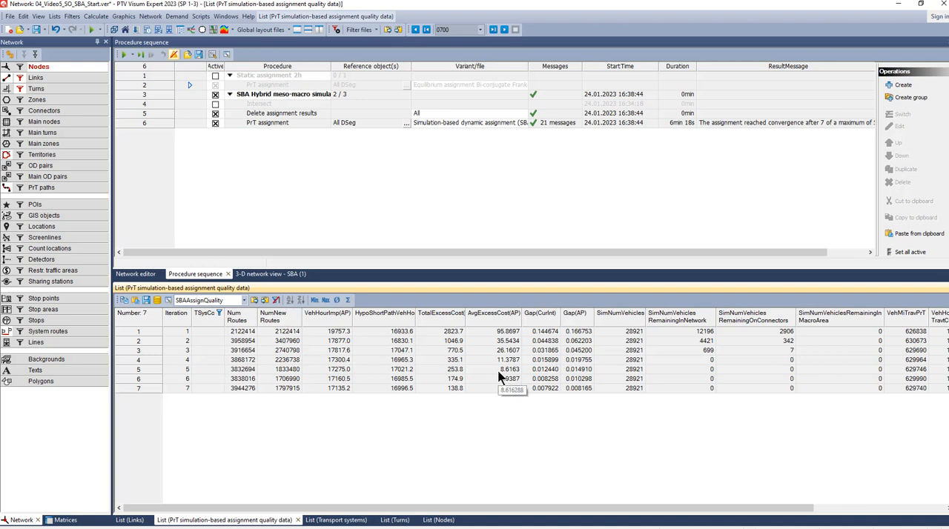
{"action": "mouse_move", "coordinate": [613, 439]}
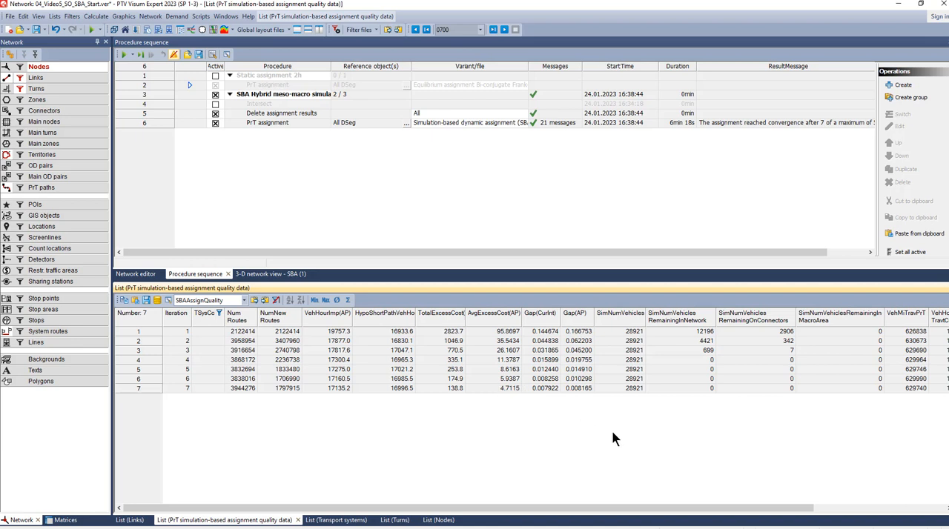
- Review the Gap(AP) values, then add a second quality data list with the SBAAssignGapsList layout
{"action": "left_click", "coordinate": [575, 311]}
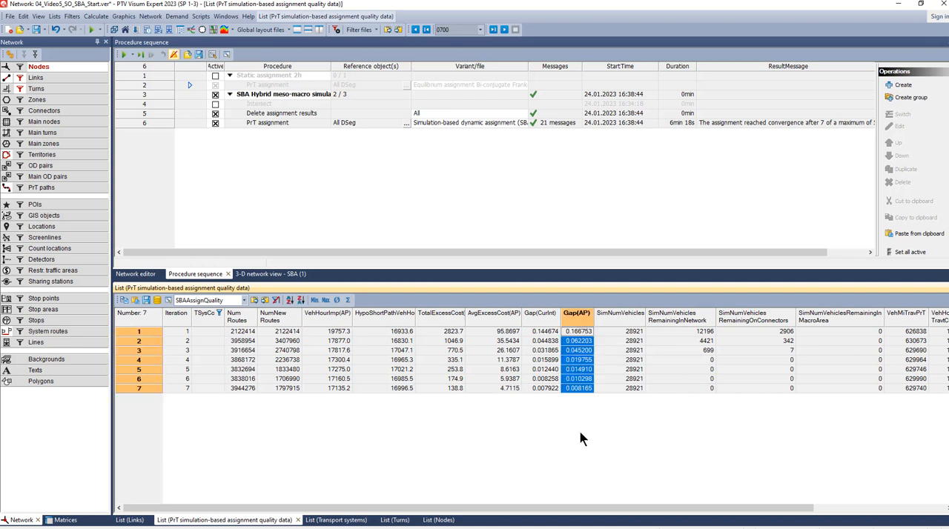
{"action": "mouse_move", "coordinate": [599, 422]}
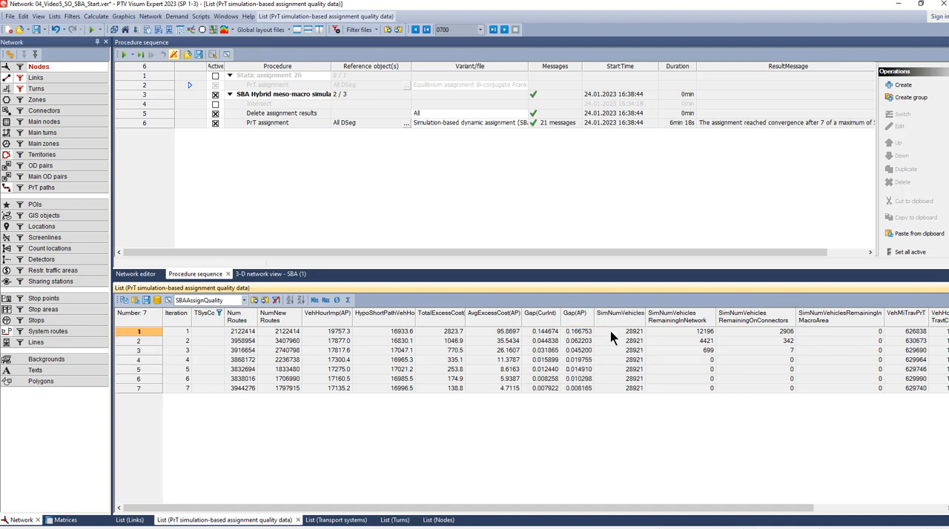
{"action": "mouse_move", "coordinate": [635, 400]}
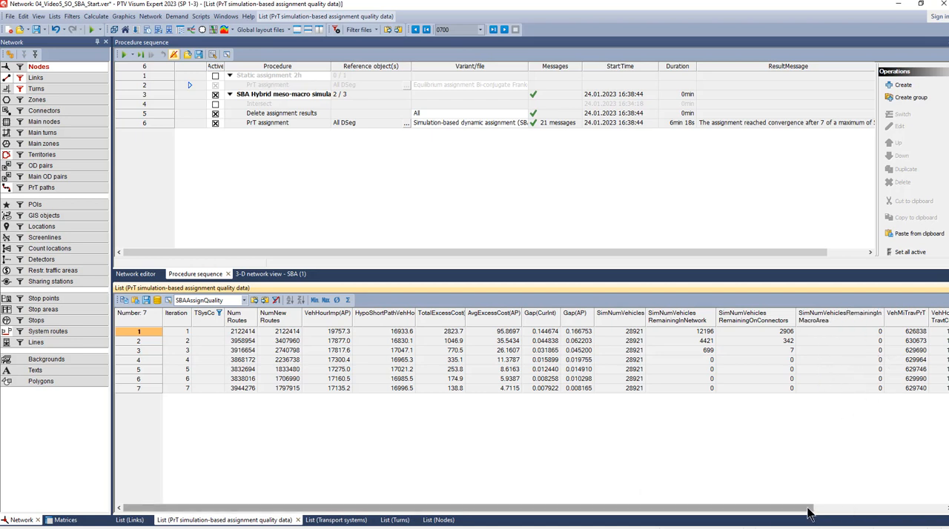
{"action": "scroll", "scroll_direction": "right", "scroll_amount": 3}
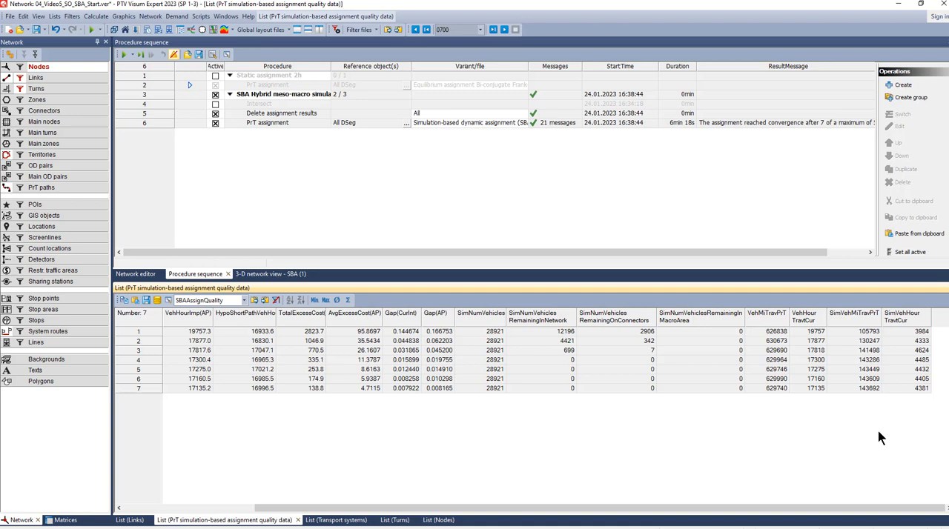
{"action": "mouse_move", "coordinate": [839, 430]}
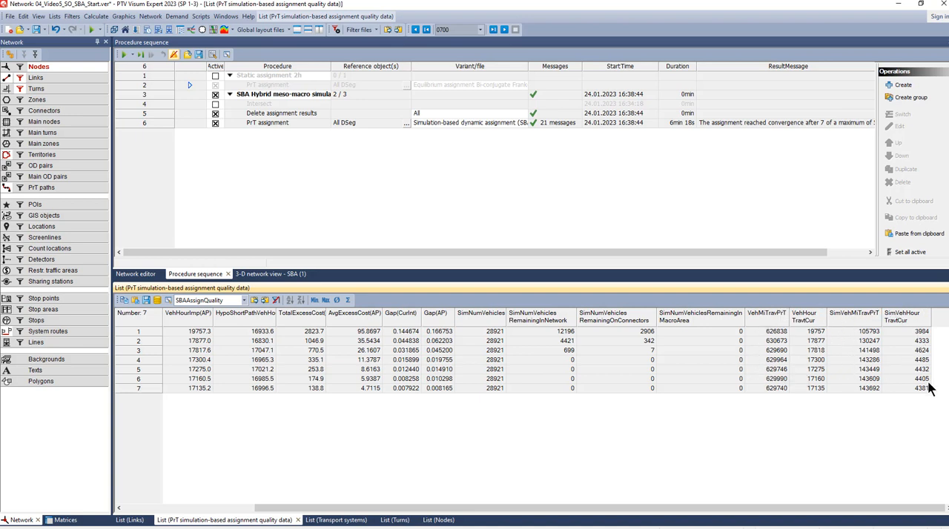
{"action": "mouse_move", "coordinate": [822, 398]}
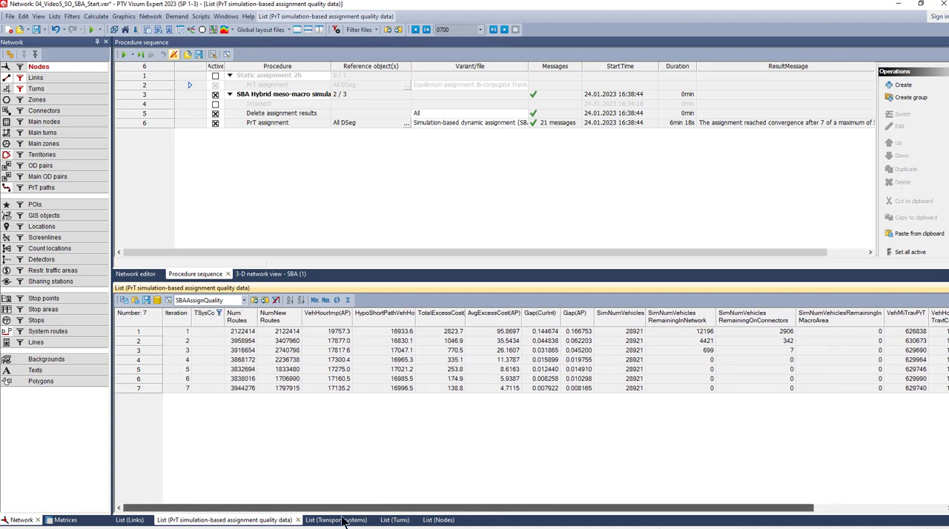
{"action": "mouse_move", "coordinate": [302, 468]}
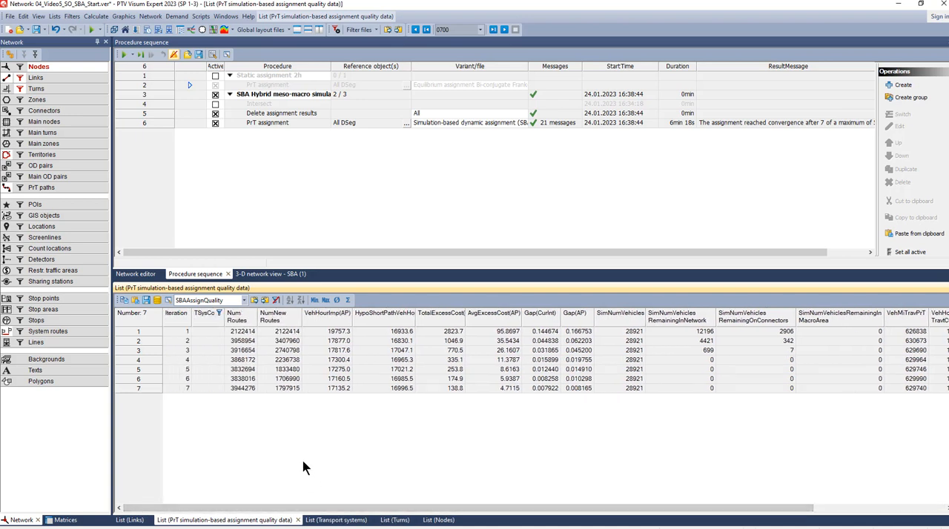
{"action": "mouse_move", "coordinate": [329, 289]}
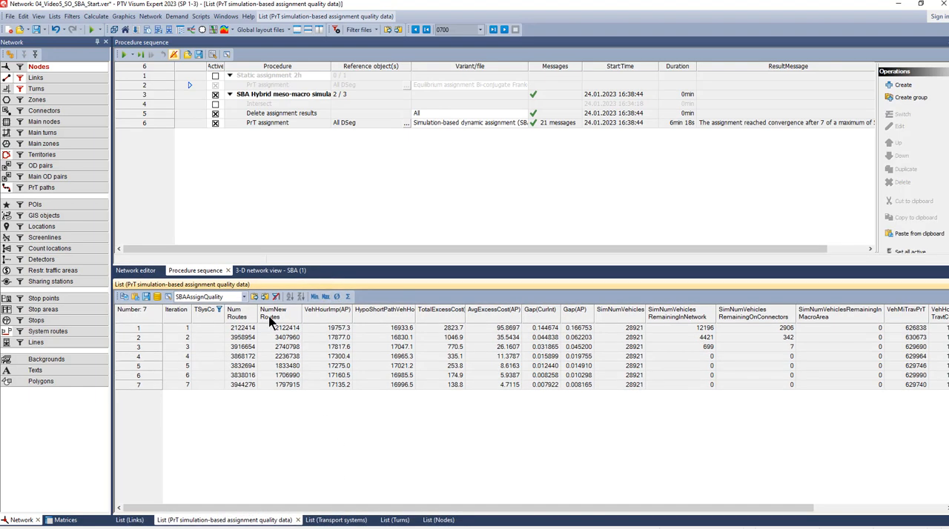
{"action": "left_click", "coordinate": [54, 16]}
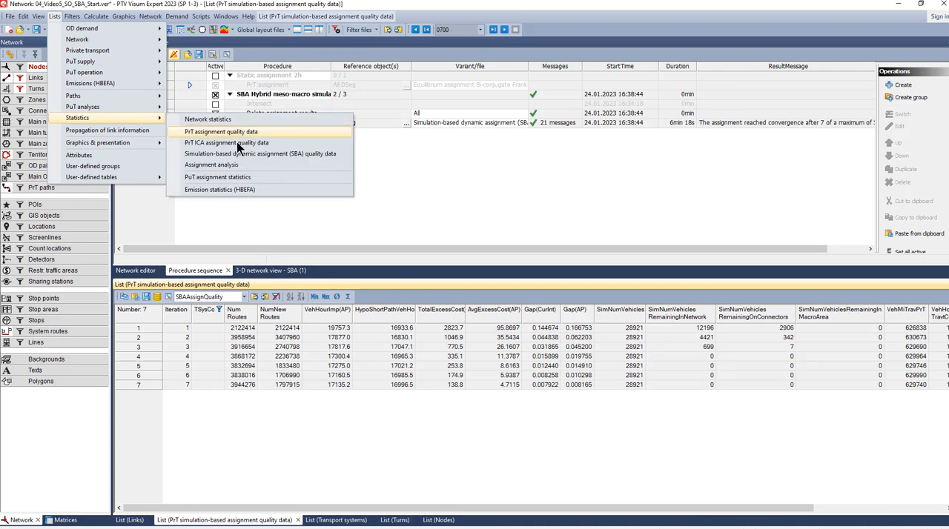
{"action": "left_click", "coordinate": [220, 130]}
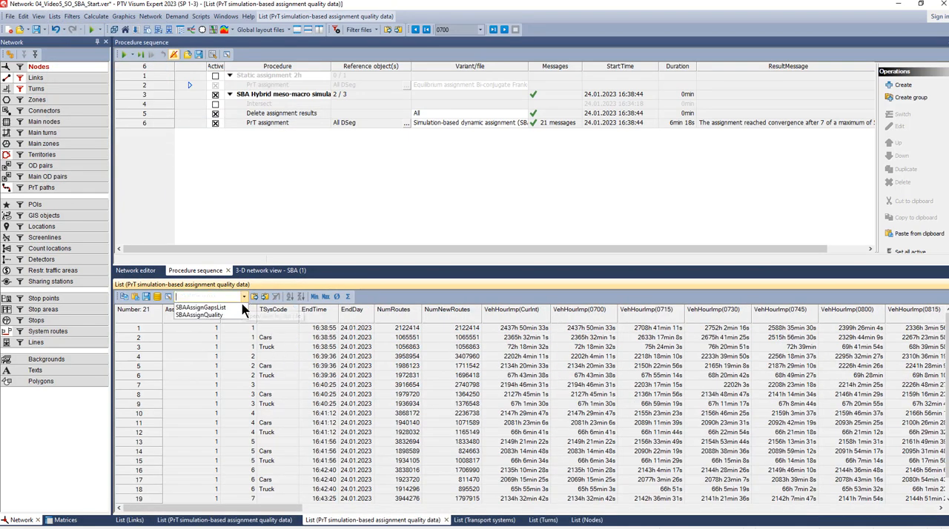
{"action": "left_click", "coordinate": [201, 308]}
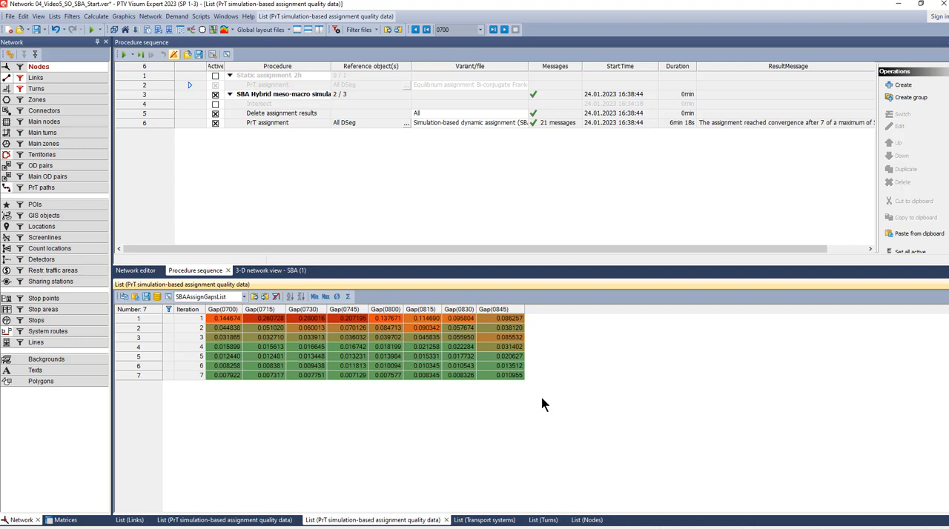
{"action": "mouse_move", "coordinate": [230, 341]}
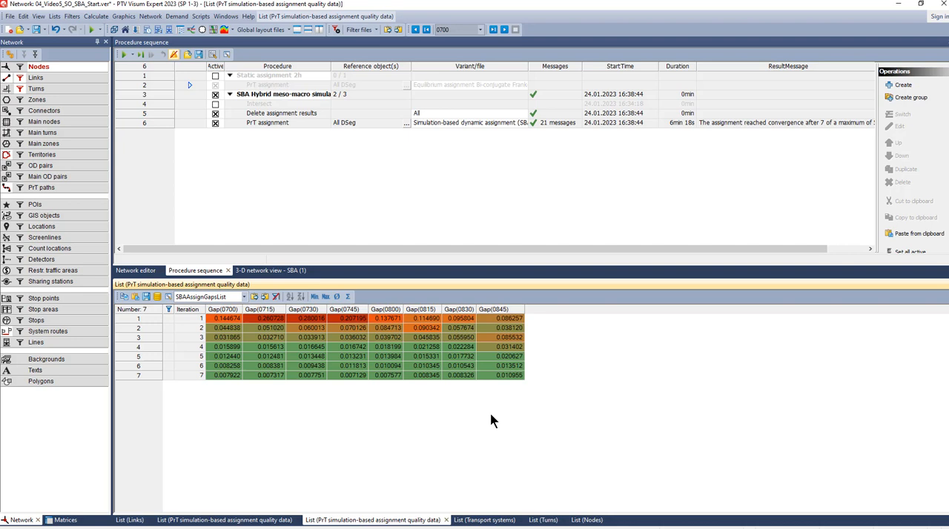
{"action": "mouse_move", "coordinate": [365, 451]}
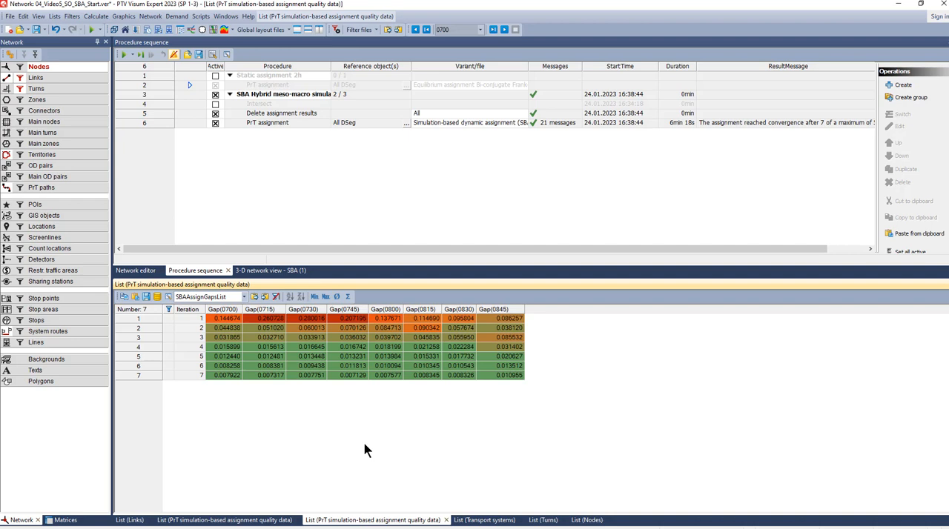
{"action": "mouse_move", "coordinate": [421, 349]}
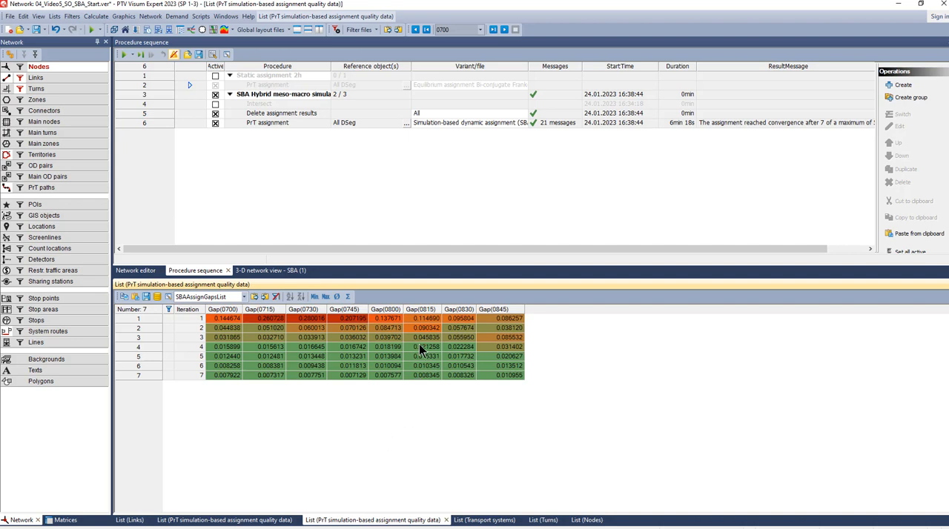
- Copy the green-to-red colour scheme from the Gap(0730) column
{"action": "left_click", "coordinate": [302, 309]}
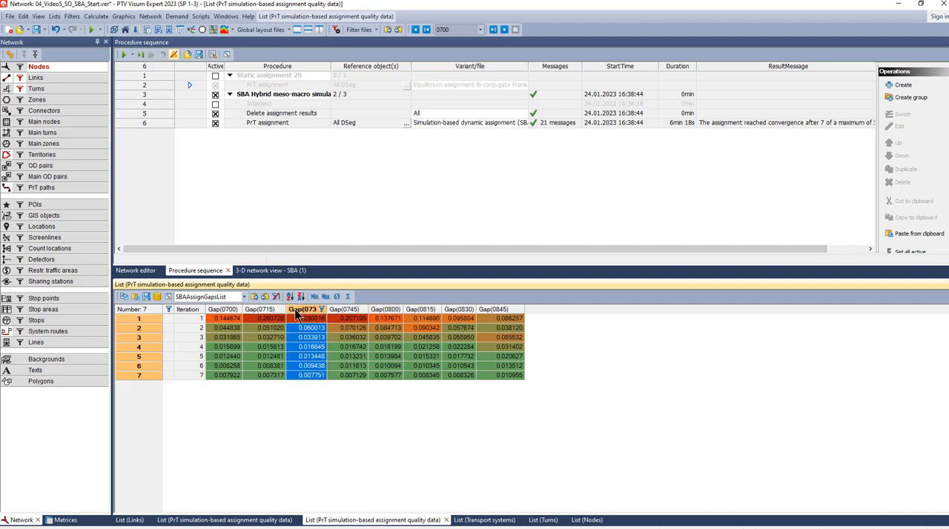
{"action": "right_click", "coordinate": [304, 308]}
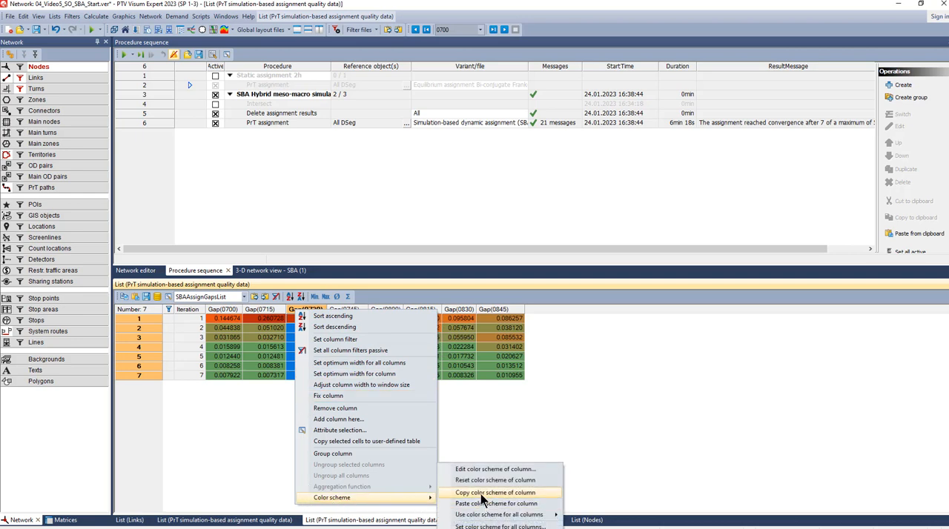
{"action": "left_click", "coordinate": [495, 492]}
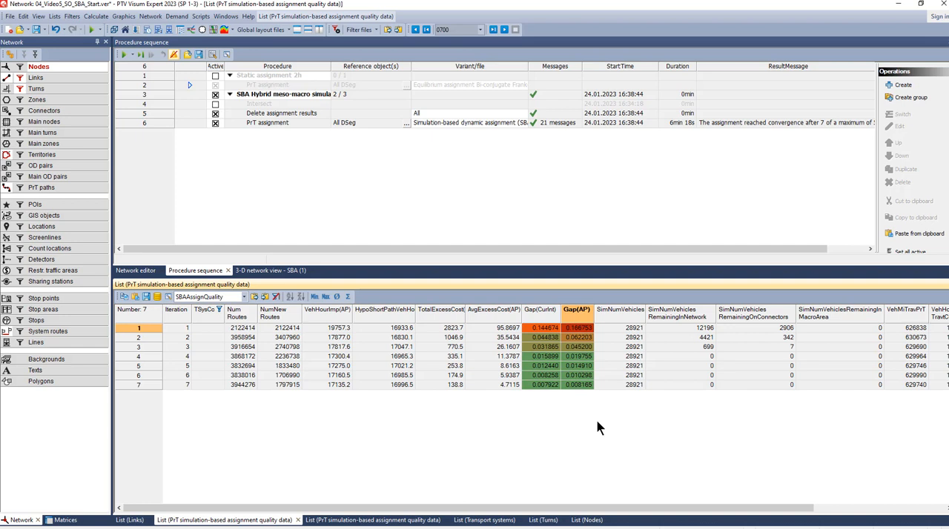
{"action": "mouse_move", "coordinate": [248, 261]}
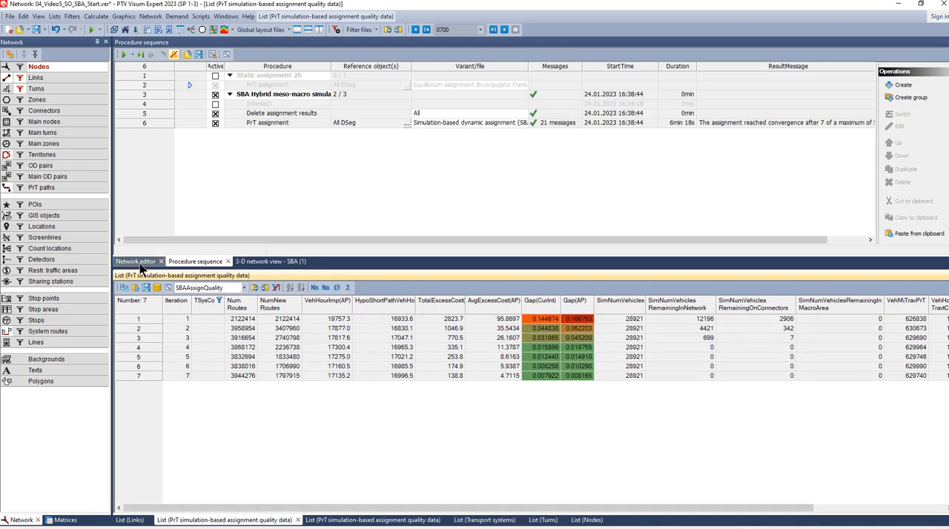
- Show the network editor in the upper pane and add the PrT paths list with the Paths_SBA layout
{"action": "left_click", "coordinate": [135, 261]}
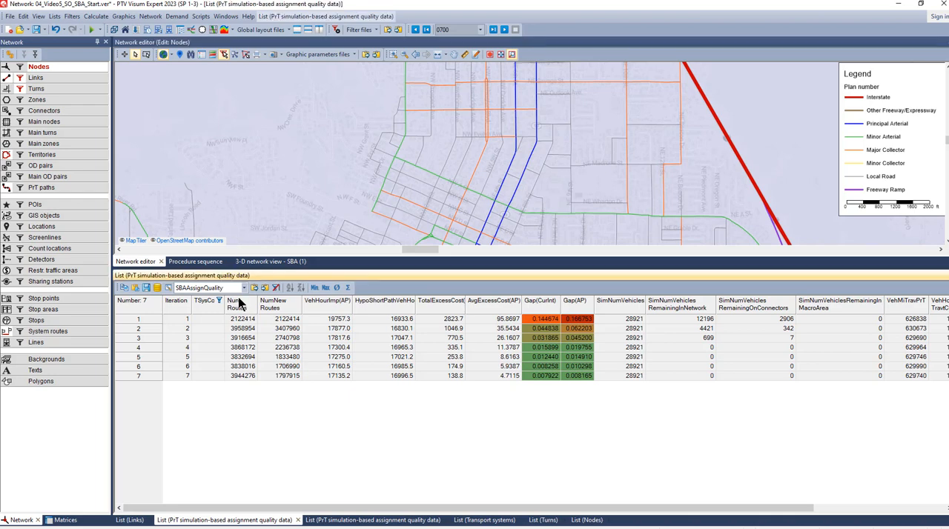
{"action": "left_click", "coordinate": [53, 14]}
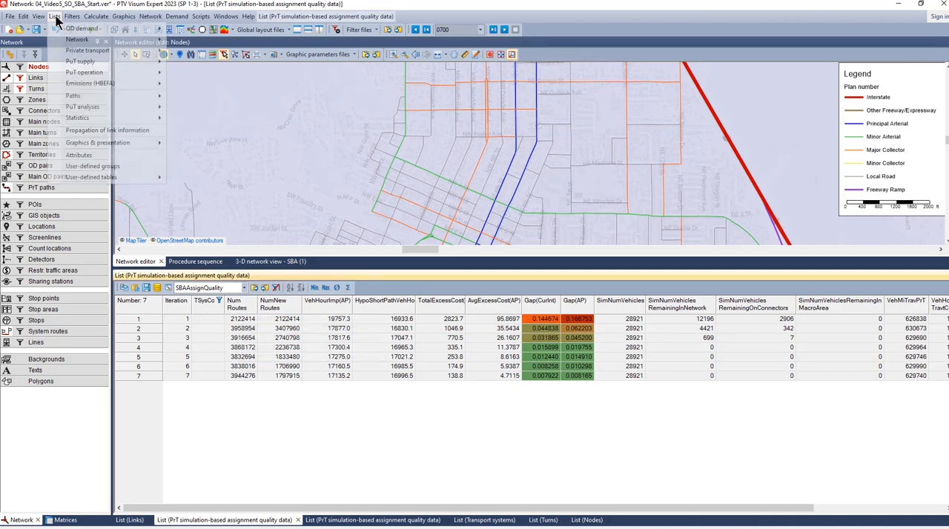
{"action": "left_click", "coordinate": [226, 202]}
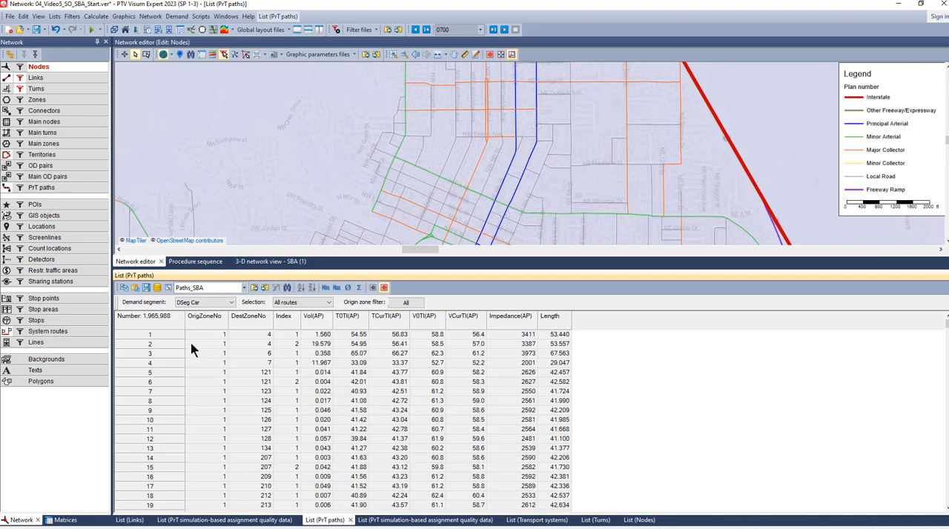
{"action": "mouse_move", "coordinate": [166, 314]}
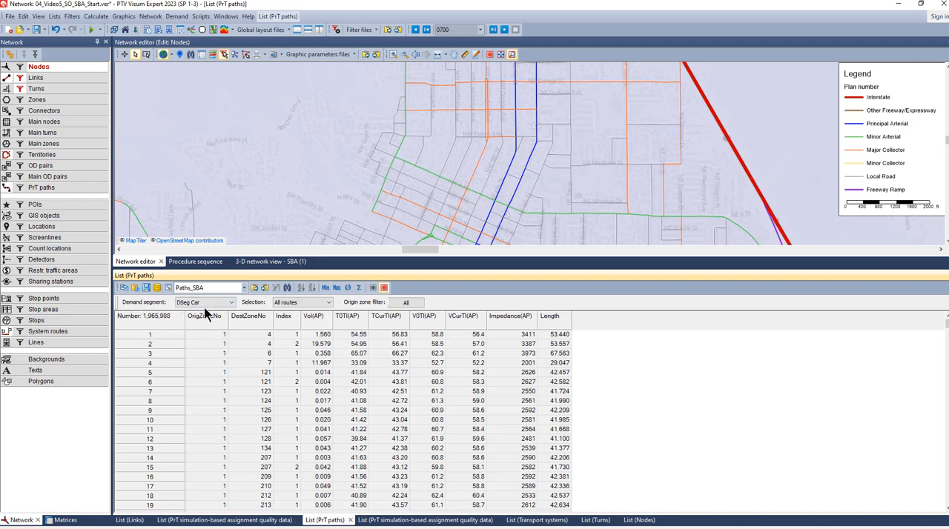
- Switch the paths list between the DSeg Truck and DSeg Car demand segments
{"action": "left_click", "coordinate": [232, 303]}
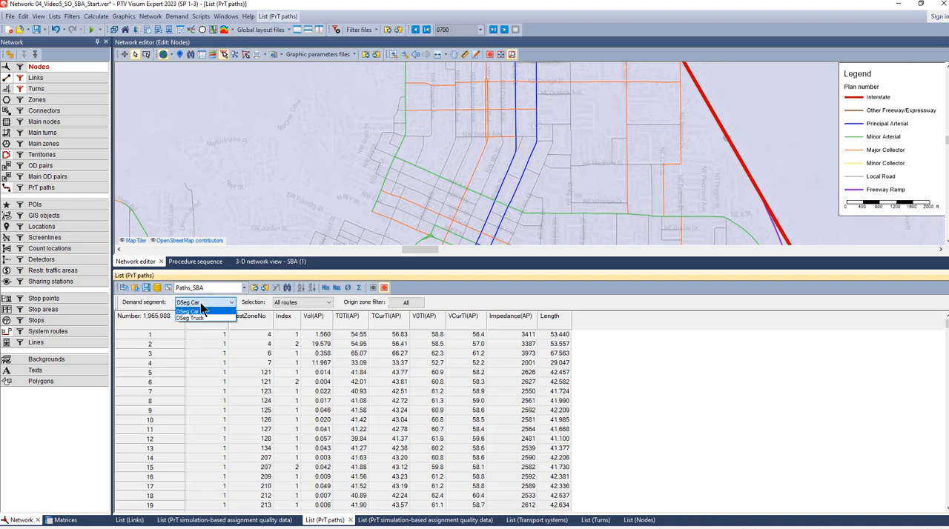
{"action": "left_click", "coordinate": [190, 317]}
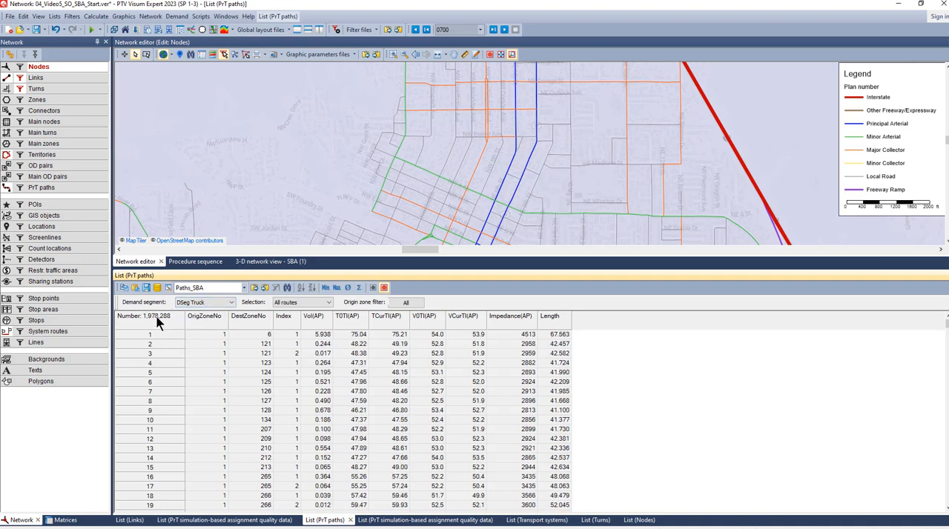
{"action": "left_click", "coordinate": [230, 302]}
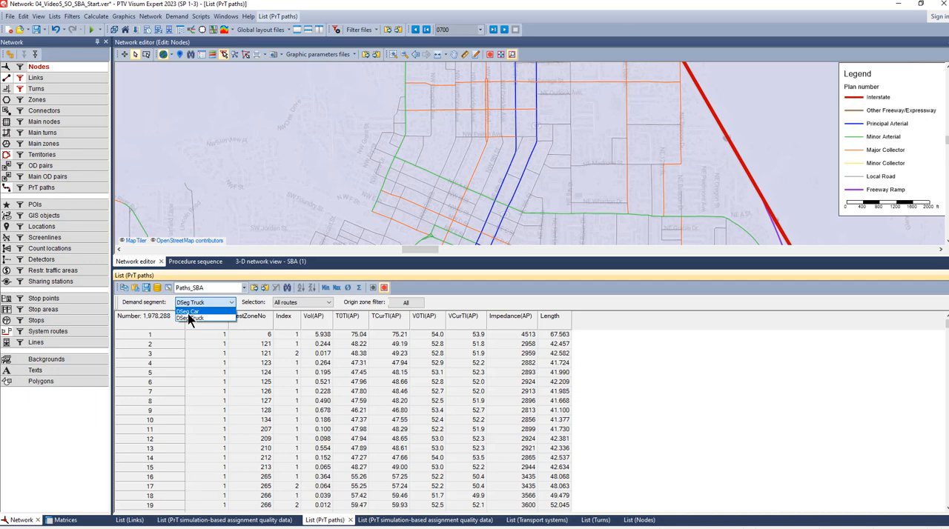
{"action": "left_click", "coordinate": [189, 310]}
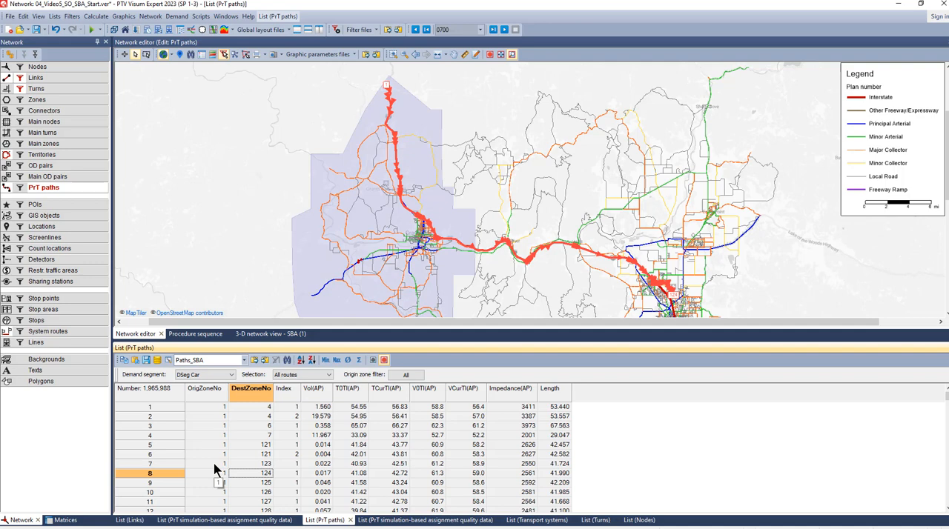
{"action": "mouse_move", "coordinate": [210, 444]}
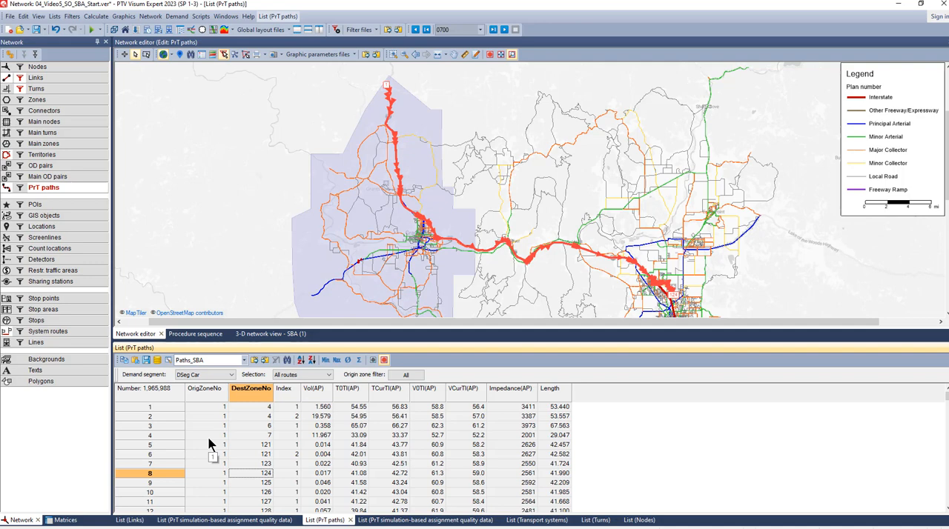
{"action": "mouse_move", "coordinate": [513, 367]}
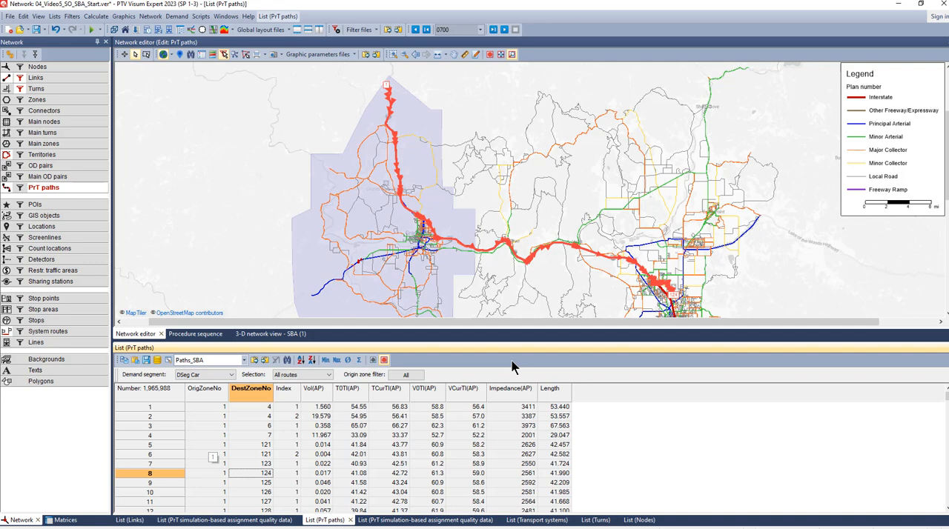
{"action": "mouse_move", "coordinate": [371, 250]}
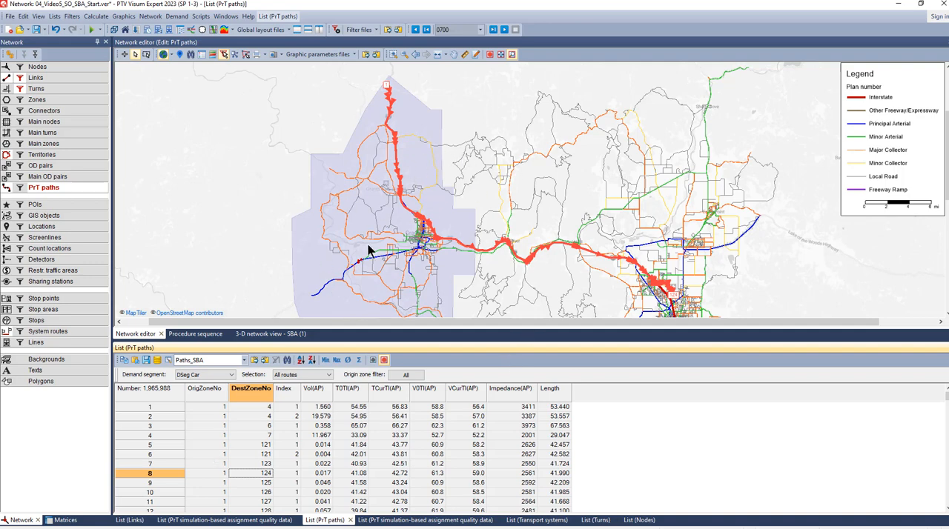
{"action": "mouse_move", "coordinate": [356, 291]}
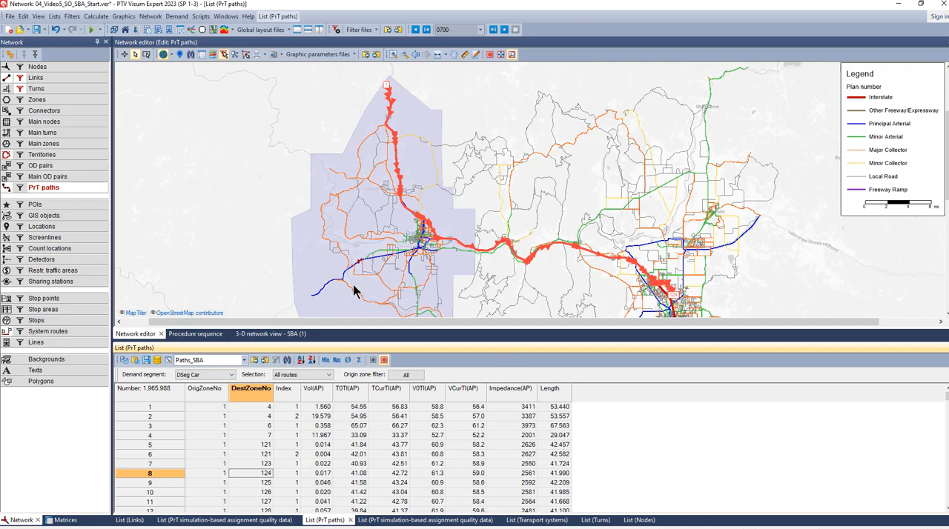
{"action": "mouse_move", "coordinate": [542, 285]}
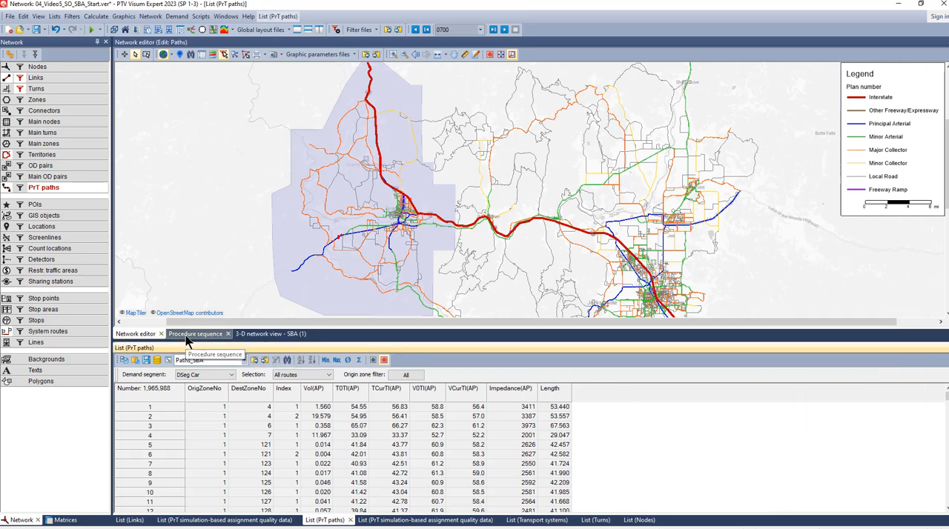
- Set the Intersect procedure to map Territories onto Zones as target objects
{"action": "left_click", "coordinate": [196, 334]}
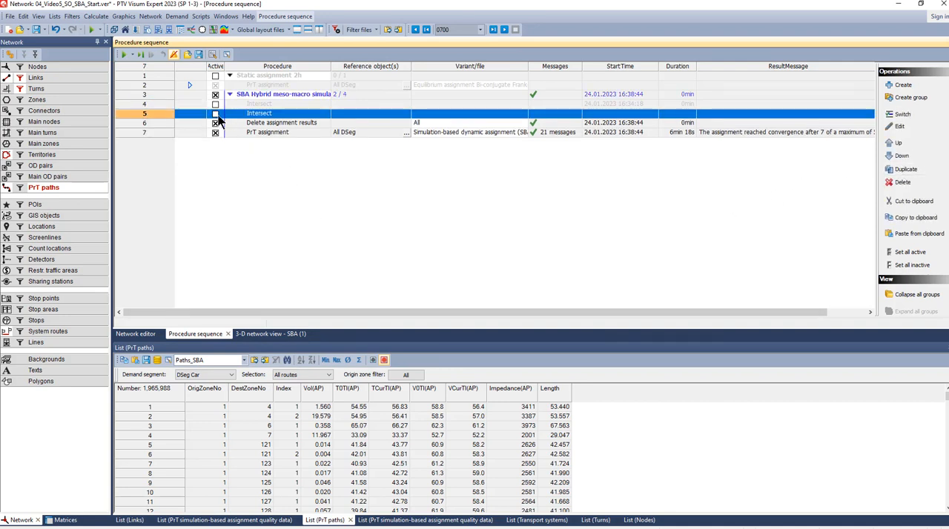
{"action": "double_click", "coordinate": [258, 113]}
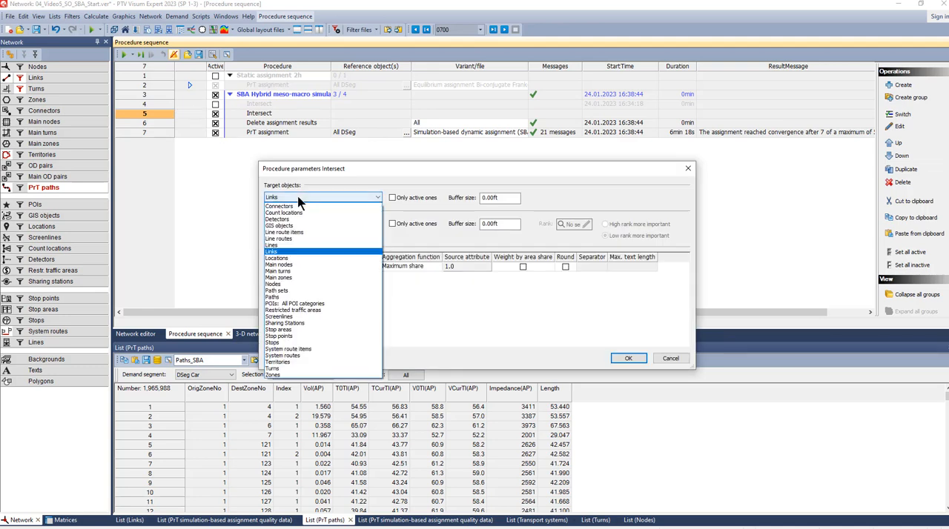
{"action": "mouse_move", "coordinate": [290, 377]}
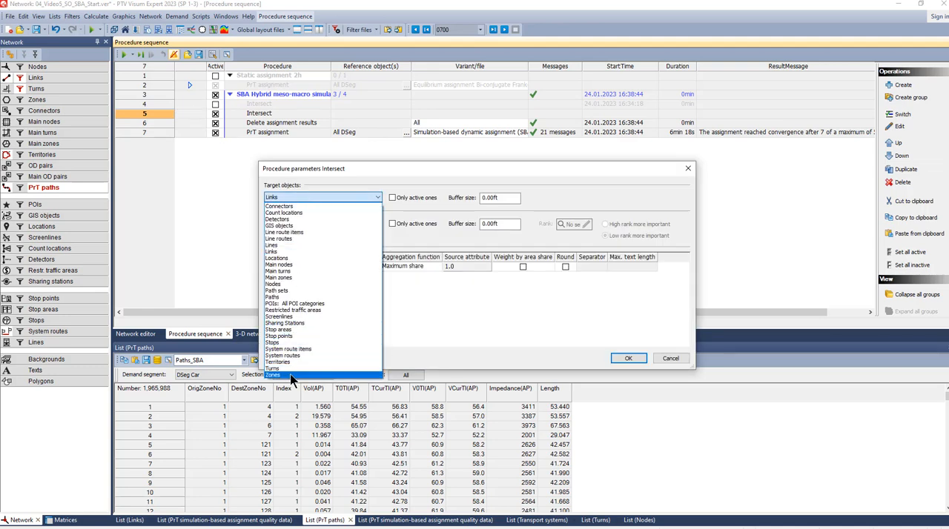
{"action": "left_click", "coordinate": [273, 375]}
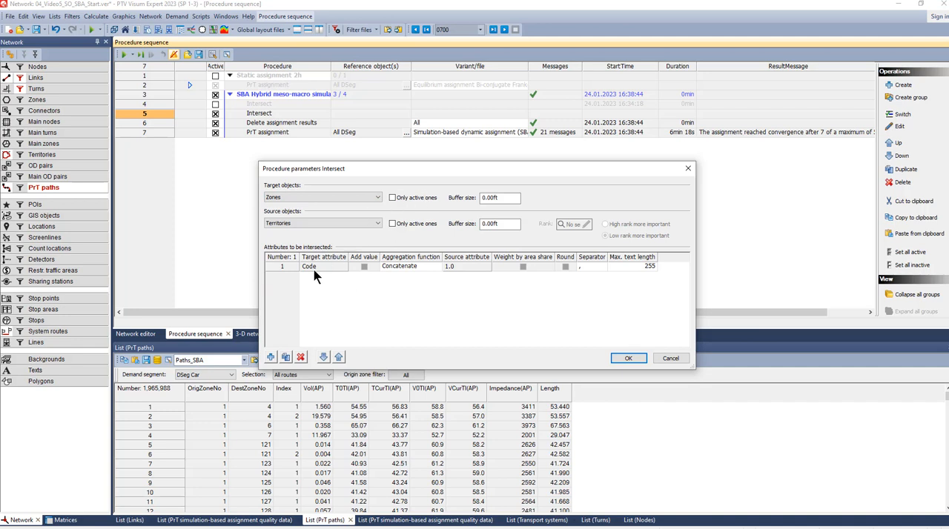
- Create the user-defined zone attribute InMesoArea and use it as the Intersect target attribute
{"action": "left_click", "coordinate": [323, 267]}
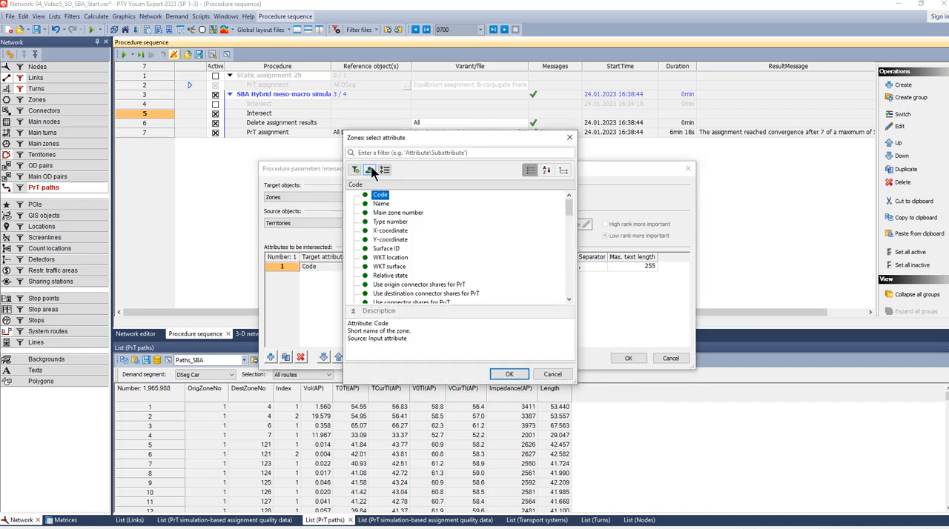
{"action": "left_click", "coordinate": [356, 171]}
{"action": "type", "text": "InMesoArea"}
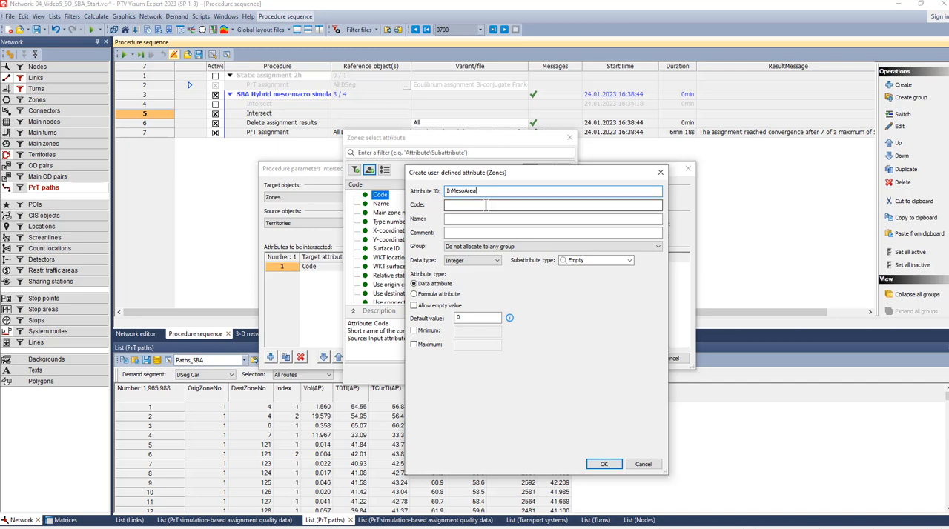
{"action": "left_click", "coordinate": [603, 462]}
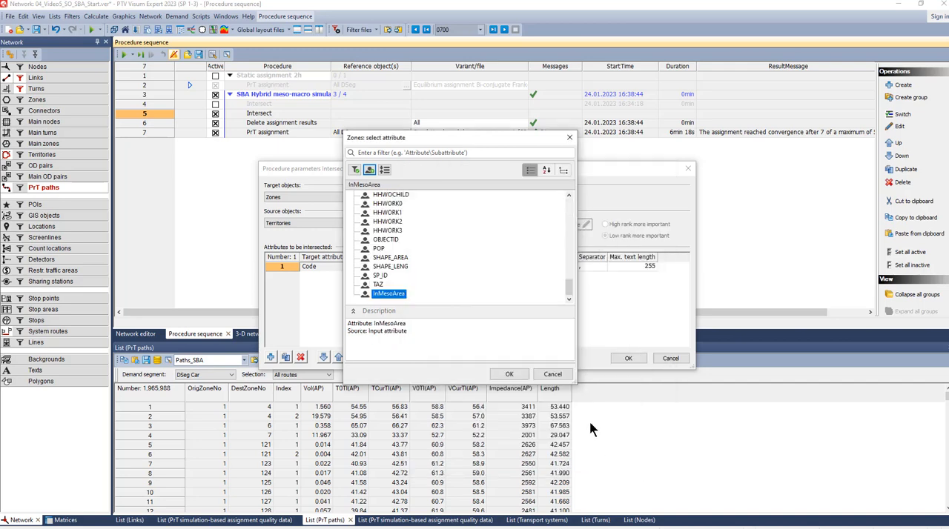
{"action": "left_click", "coordinate": [508, 373]}
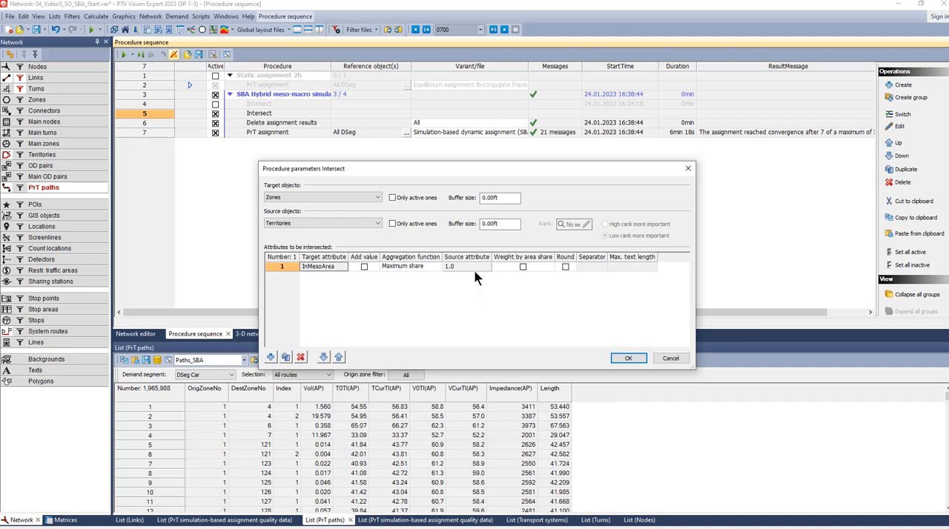
{"action": "mouse_move", "coordinate": [474, 279]}
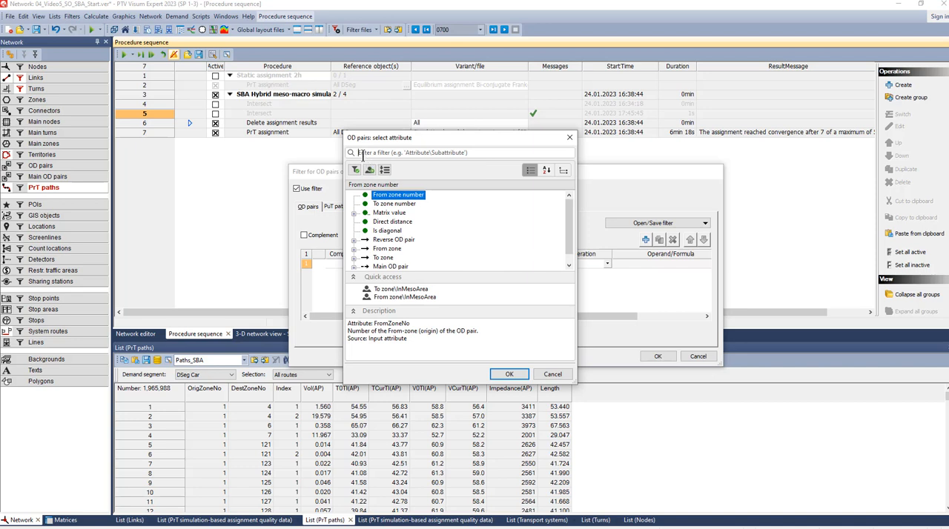
- Add the OD pair filter condition FromZone\InMesoArea = 1
{"action": "type", "text": "From zone"}
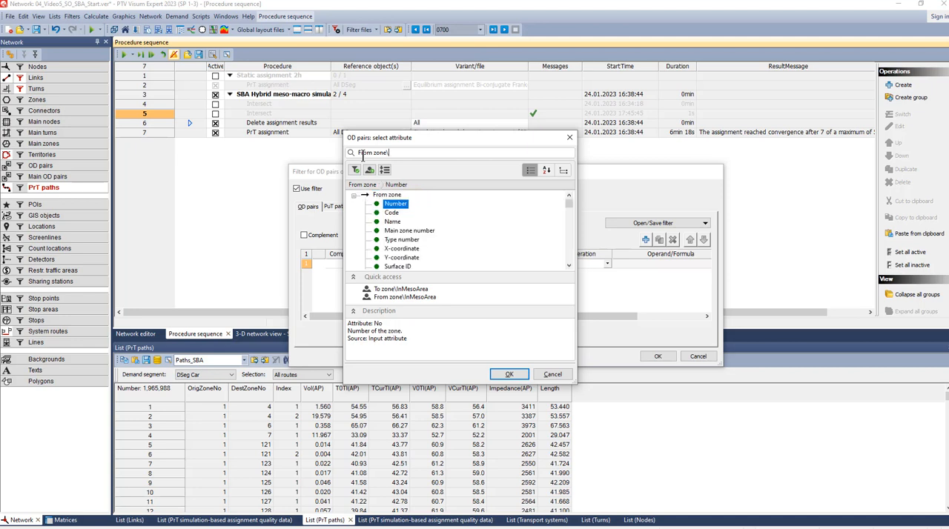
{"action": "type", "text": "\\"}
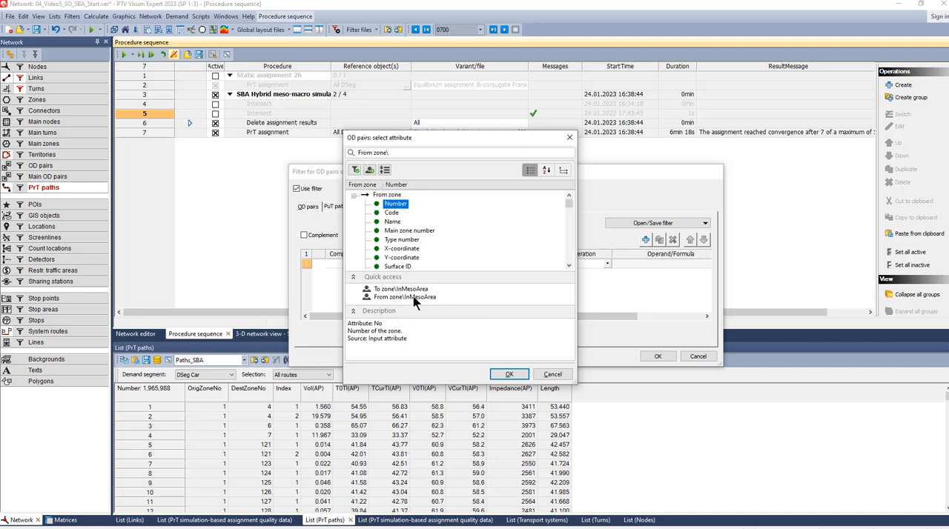
{"action": "left_click", "coordinate": [509, 373]}
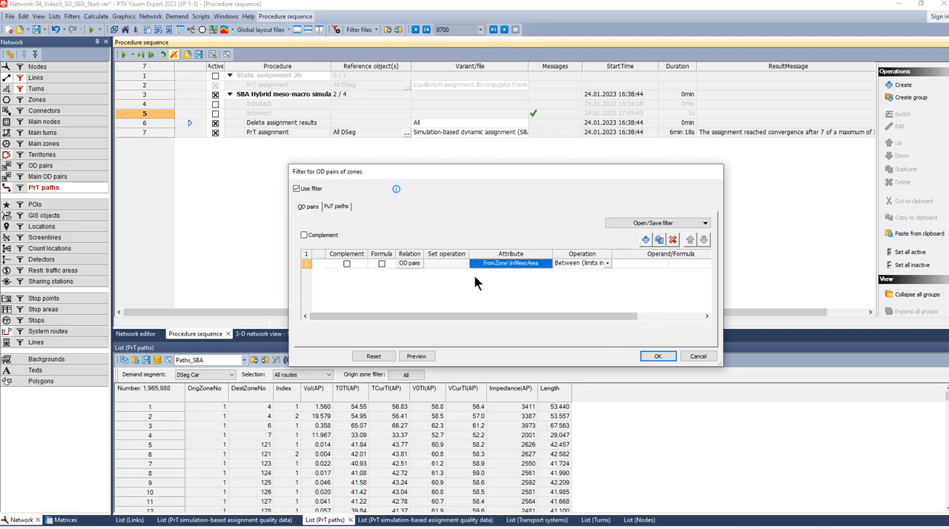
{"action": "left_click", "coordinate": [607, 264]}
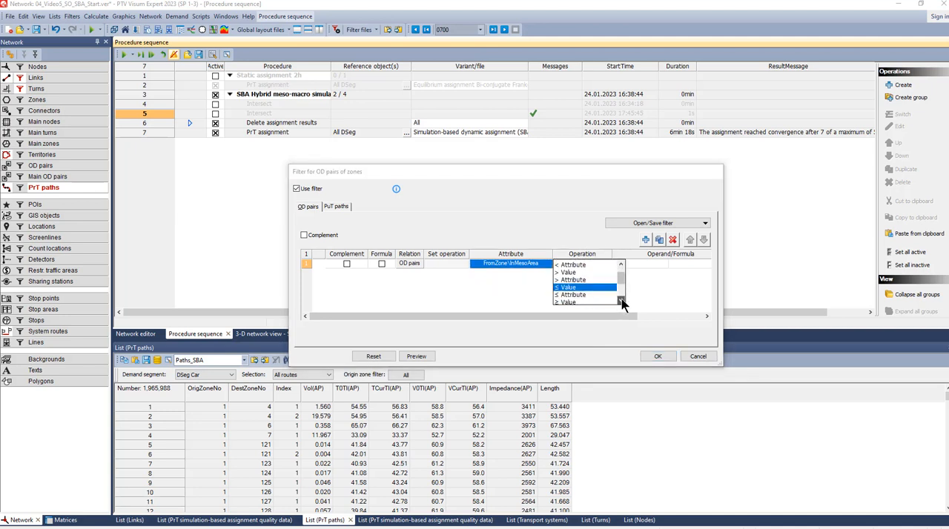
{"action": "left_click", "coordinate": [567, 287]}
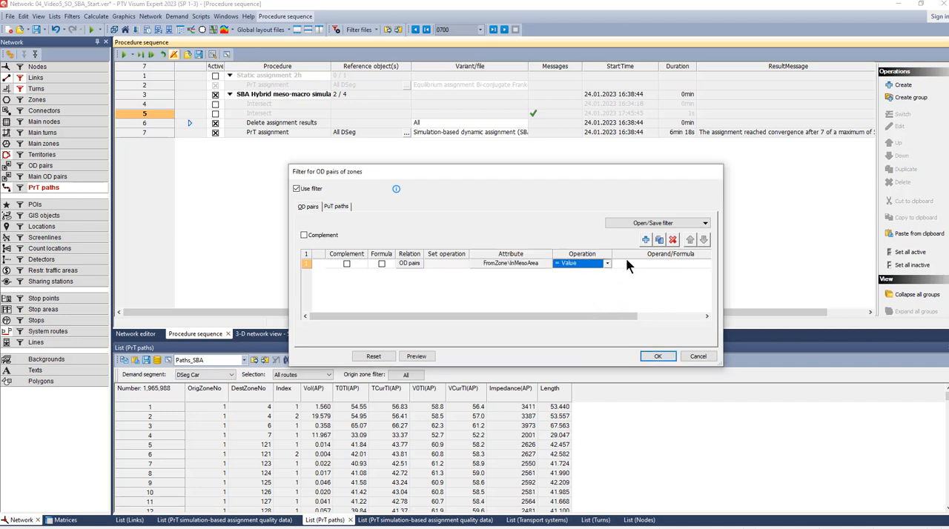
{"action": "left_click", "coordinate": [659, 264]}
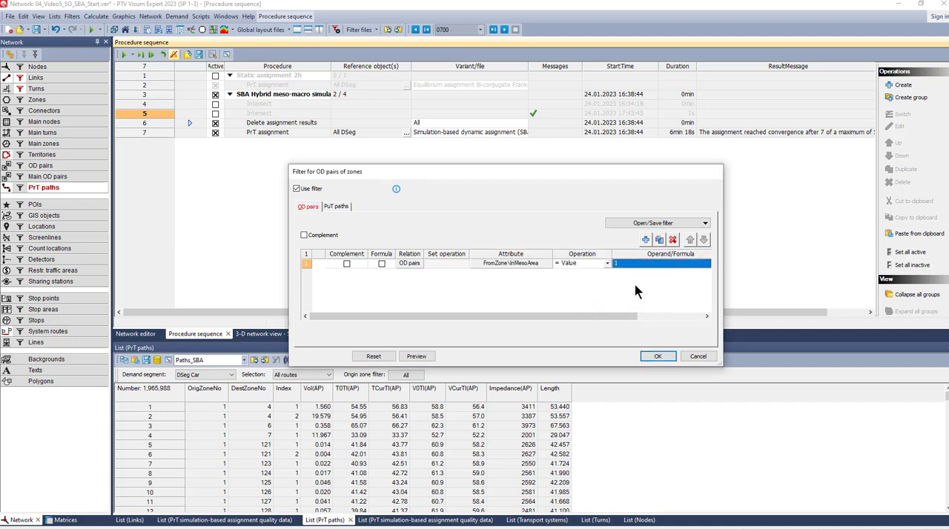
- Add the second condition ToZone\InMesoArea = 1 and apply the OD pair filter
{"action": "left_click", "coordinate": [658, 239]}
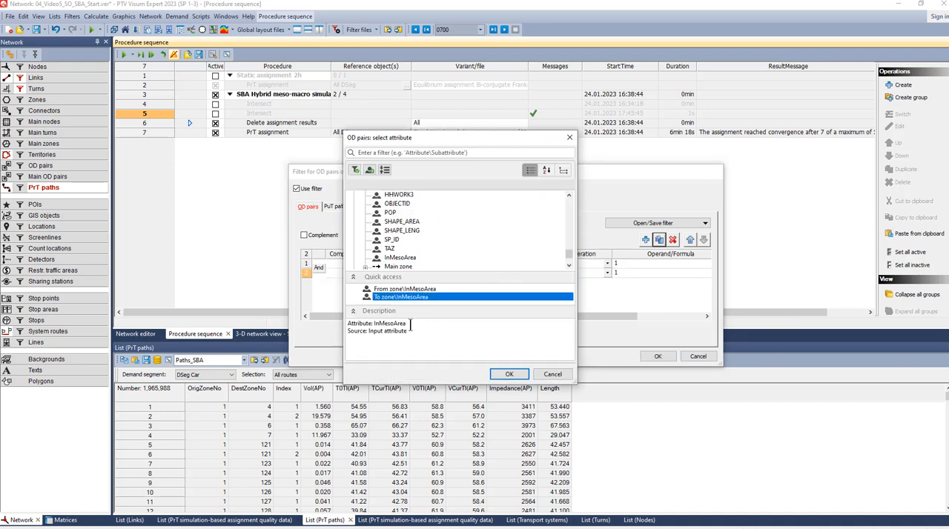
{"action": "left_click", "coordinate": [508, 374]}
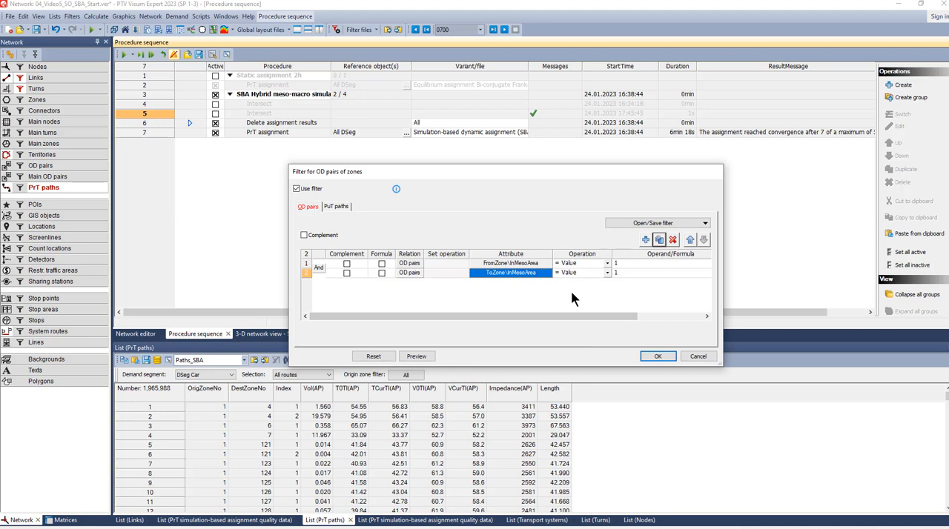
{"action": "mouse_move", "coordinate": [631, 361]}
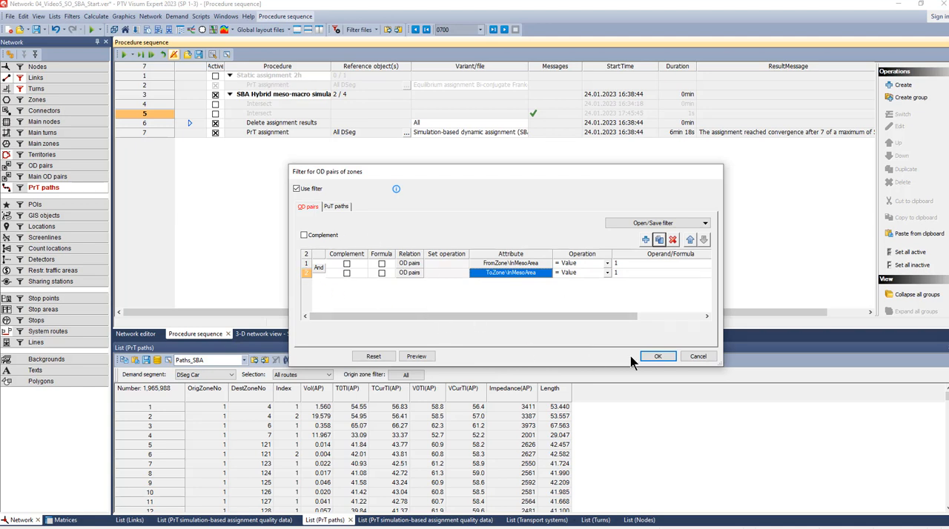
{"action": "left_click", "coordinate": [657, 357]}
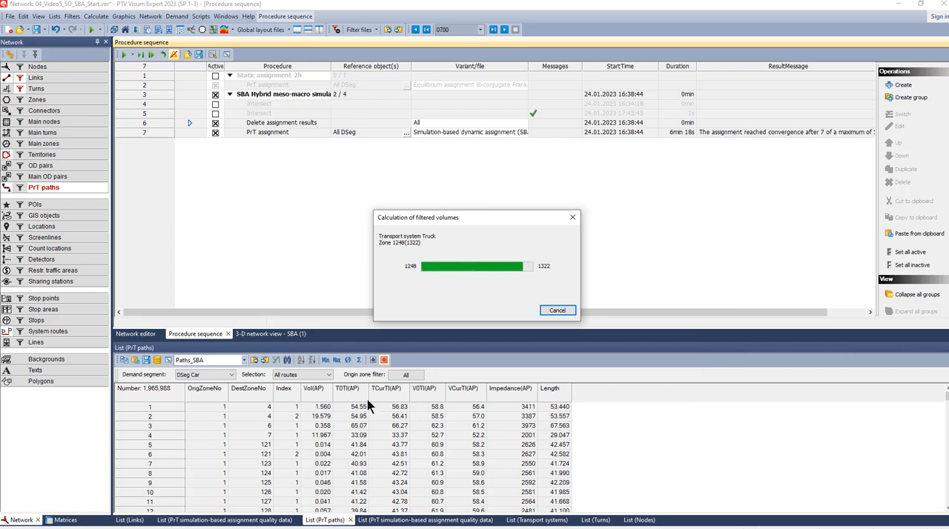
{"action": "left_click", "coordinate": [327, 375]}
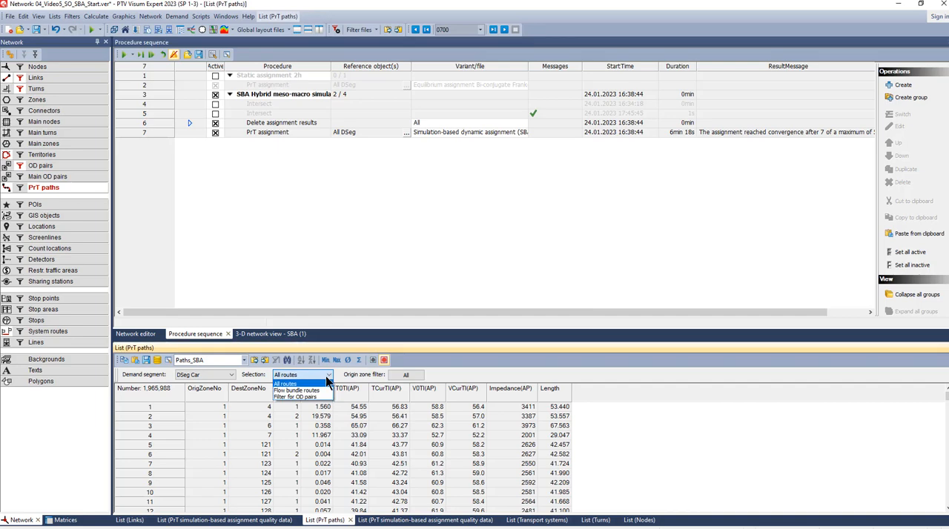
- Return to the network map and start the Flow bundle tool from Graphics tools
{"action": "left_click", "coordinate": [294, 398]}
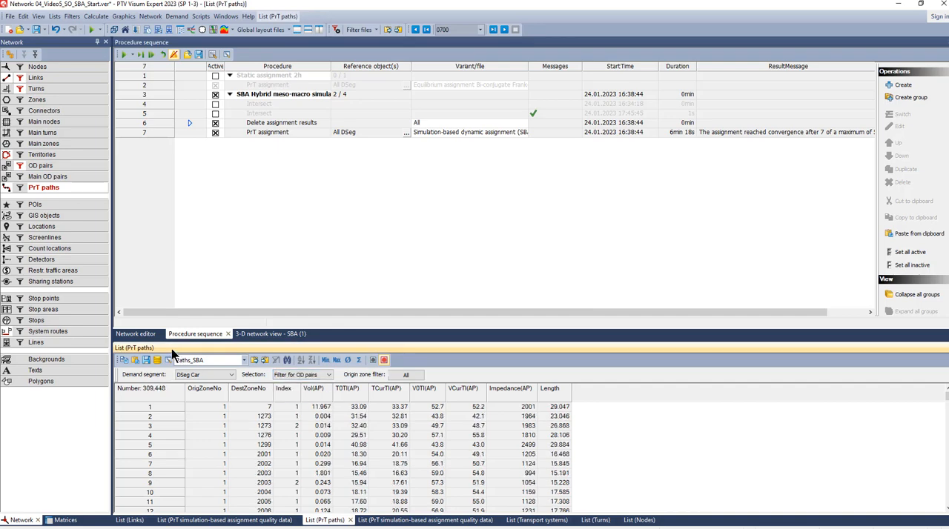
{"action": "left_click", "coordinate": [135, 333]}
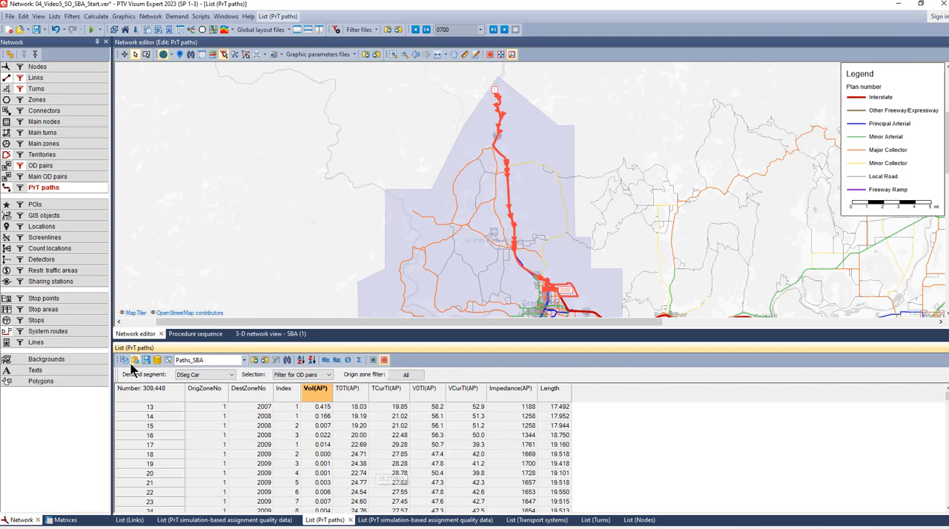
{"action": "left_click", "coordinate": [348, 388]}
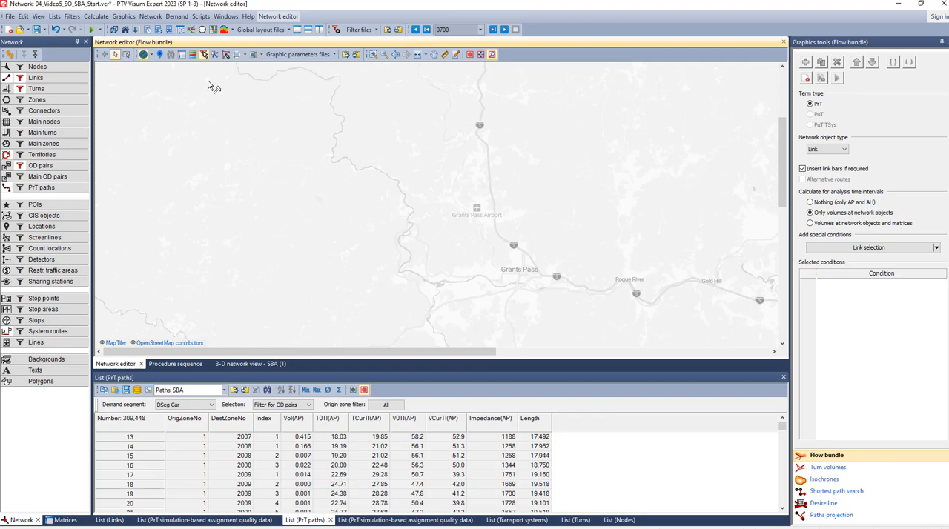
- Zoom into downtown and pick link 266997 as the flow bundle condition
{"action": "left_click", "coordinate": [172, 53]}
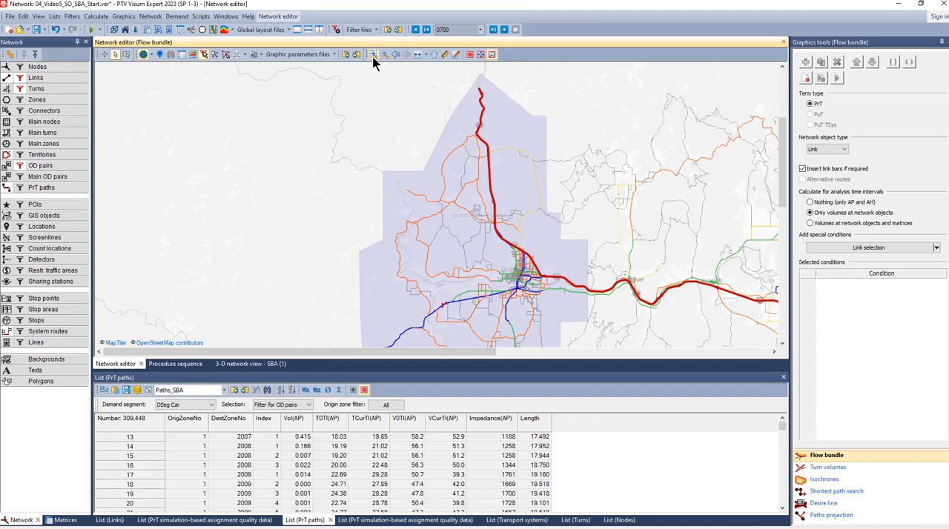
{"action": "left_click", "coordinate": [374, 53]}
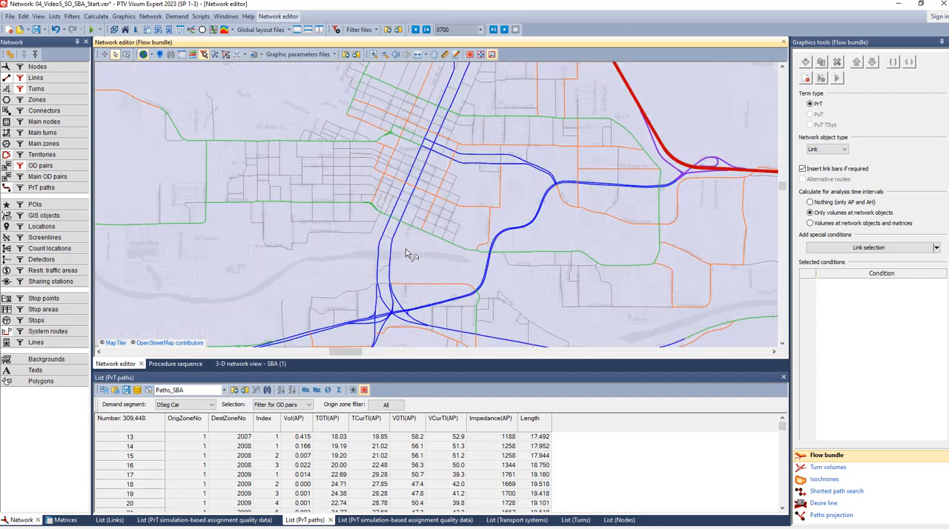
{"action": "left_click", "coordinate": [399, 226]}
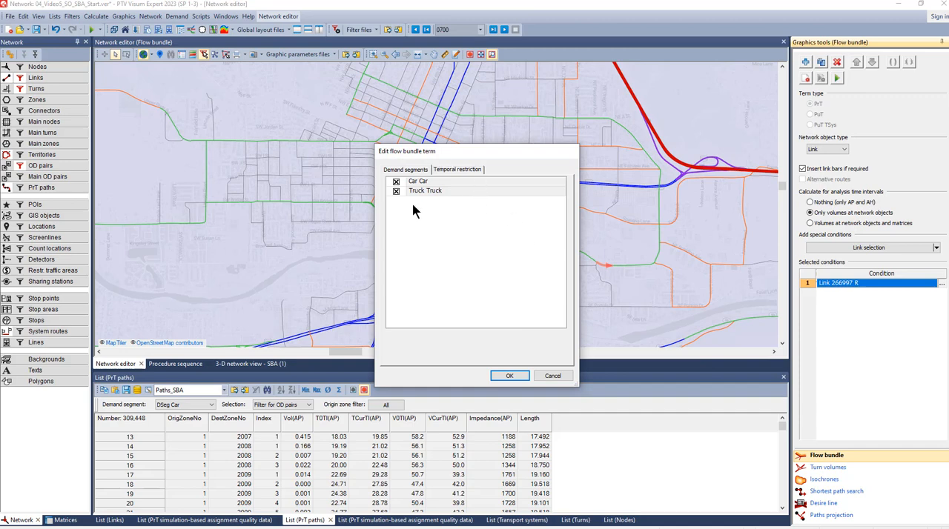
- Give the link's flow bundle term a 17:30–18:00 temporal restriction and confirm
{"action": "left_click", "coordinate": [397, 190]}
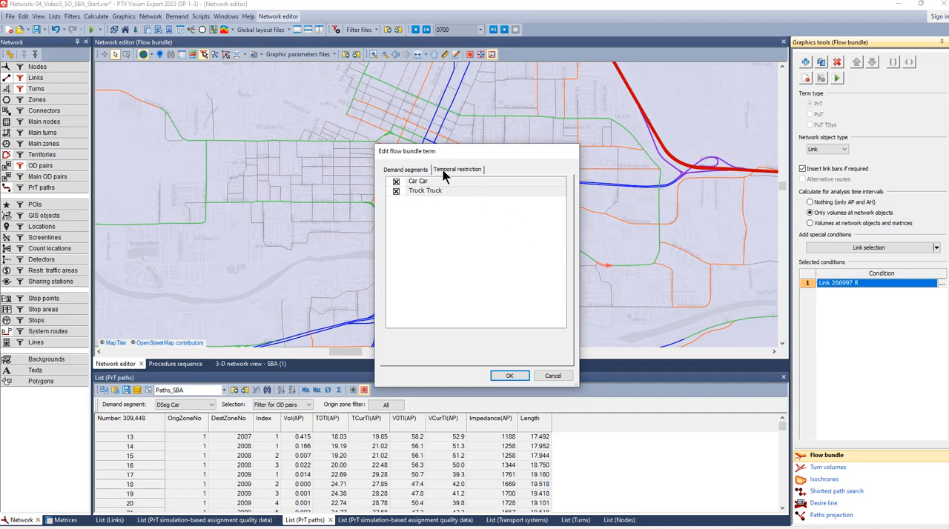
{"action": "left_click", "coordinate": [457, 169]}
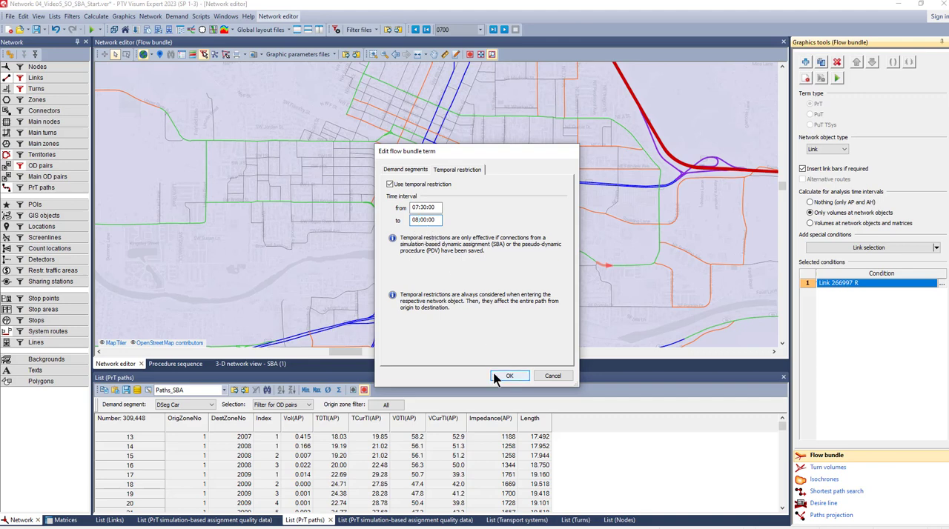
{"action": "left_click", "coordinate": [510, 377]}
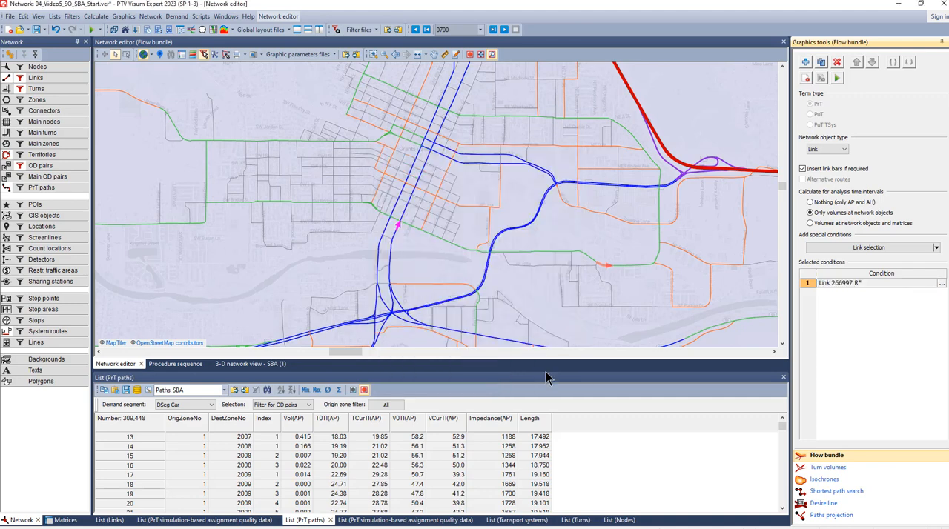
- Compute the flow bundle volumes and limit the PrT paths list to flow bundle routes
{"action": "left_click", "coordinate": [836, 77]}
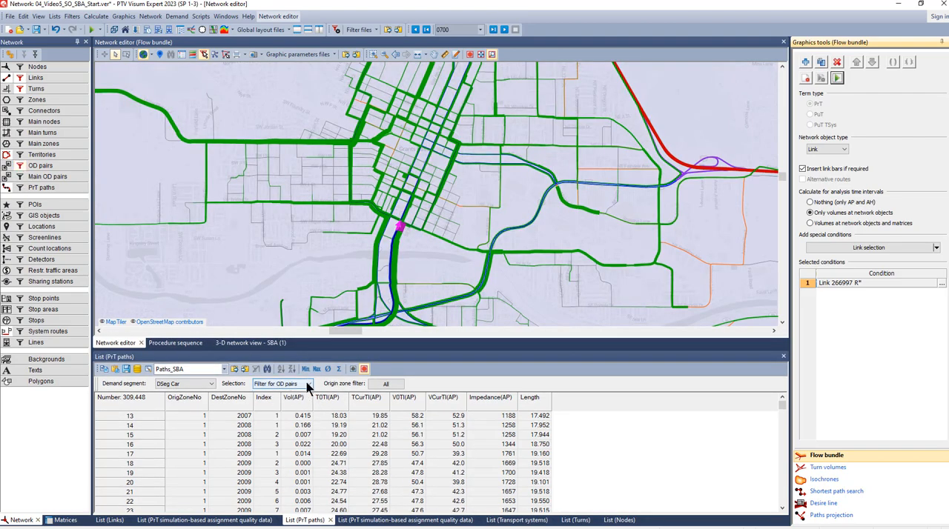
{"action": "left_click", "coordinate": [281, 382]}
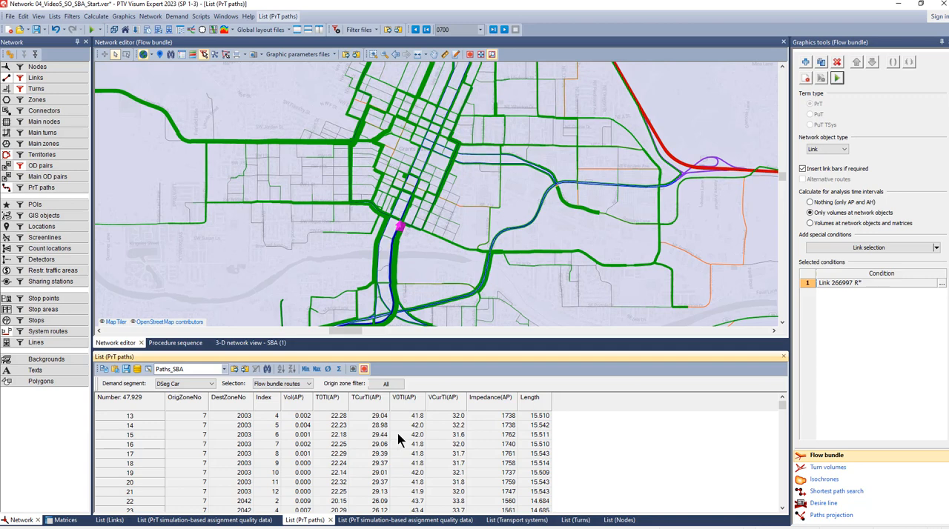
{"action": "mouse_move", "coordinate": [620, 446]}
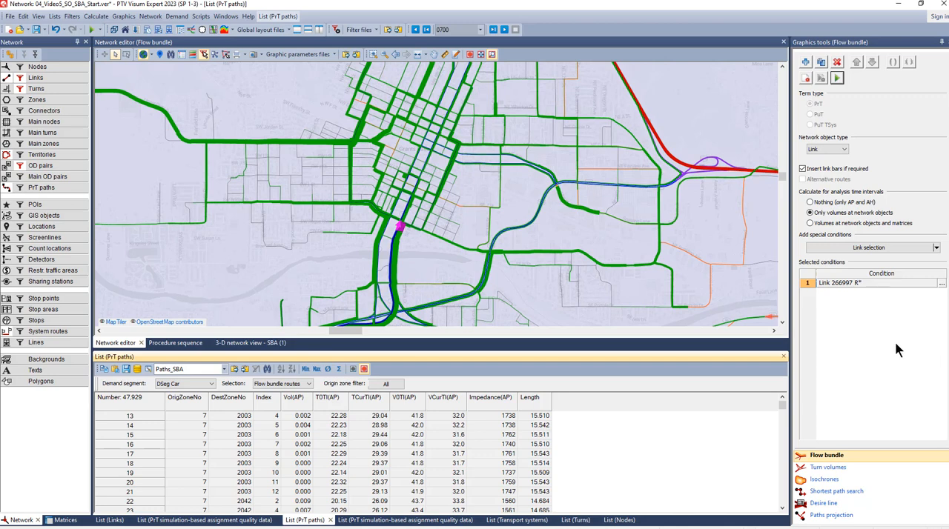
{"action": "mouse_move", "coordinate": [851, 418]}
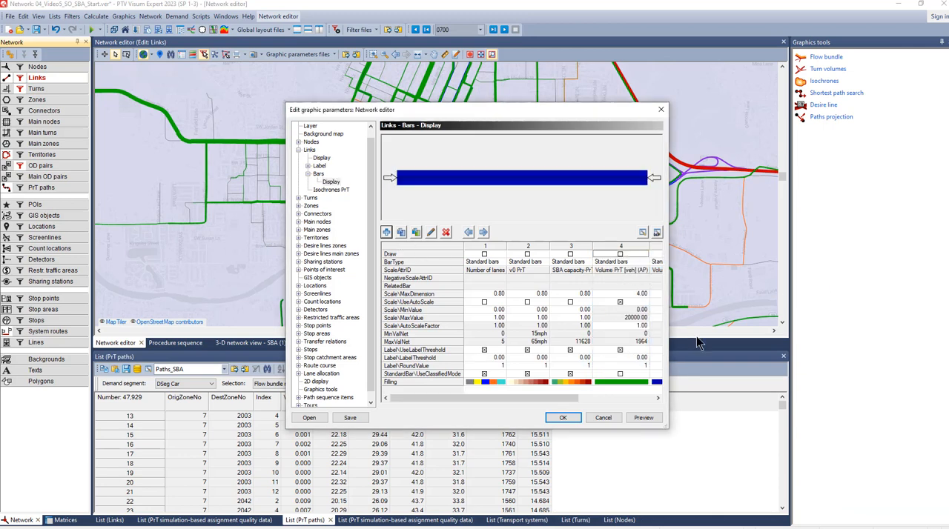
- Close the link bar display settings and start a shortest path search
{"action": "left_click", "coordinate": [562, 418]}
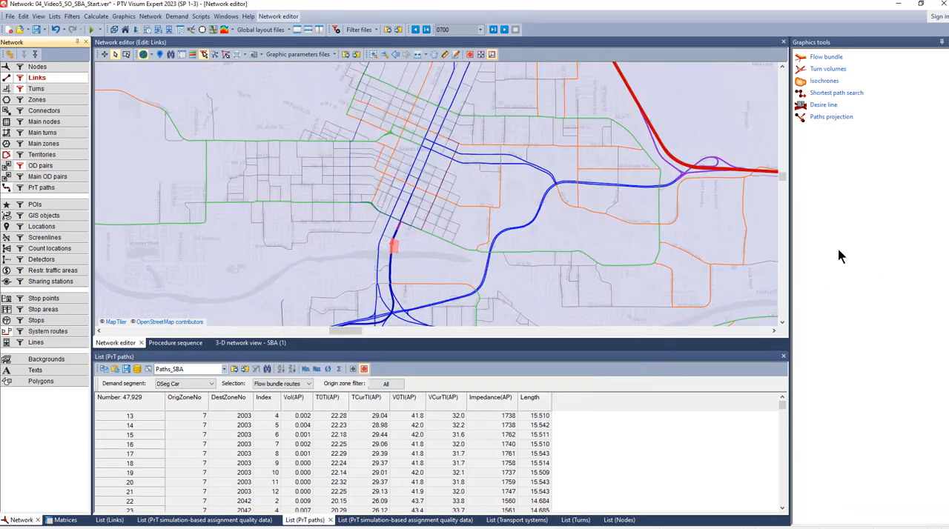
{"action": "mouse_move", "coordinate": [851, 226]}
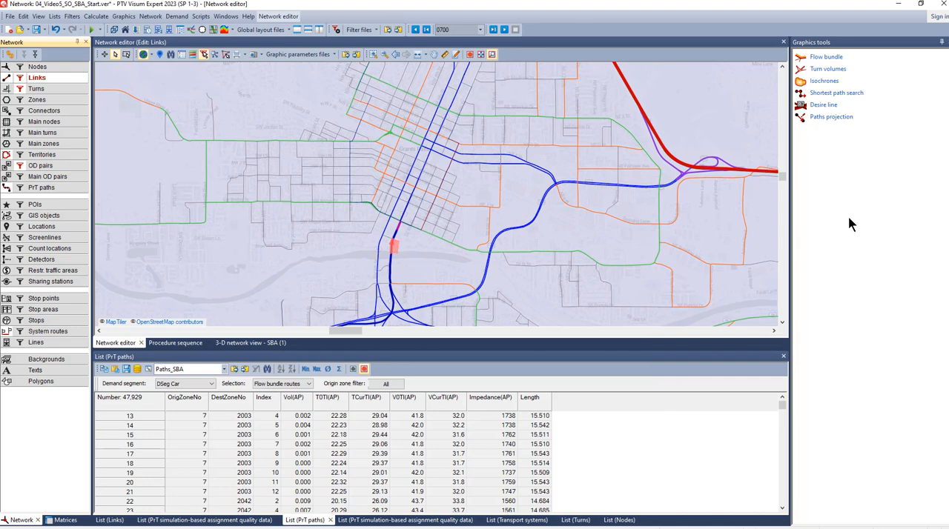
{"action": "left_click", "coordinate": [836, 92]}
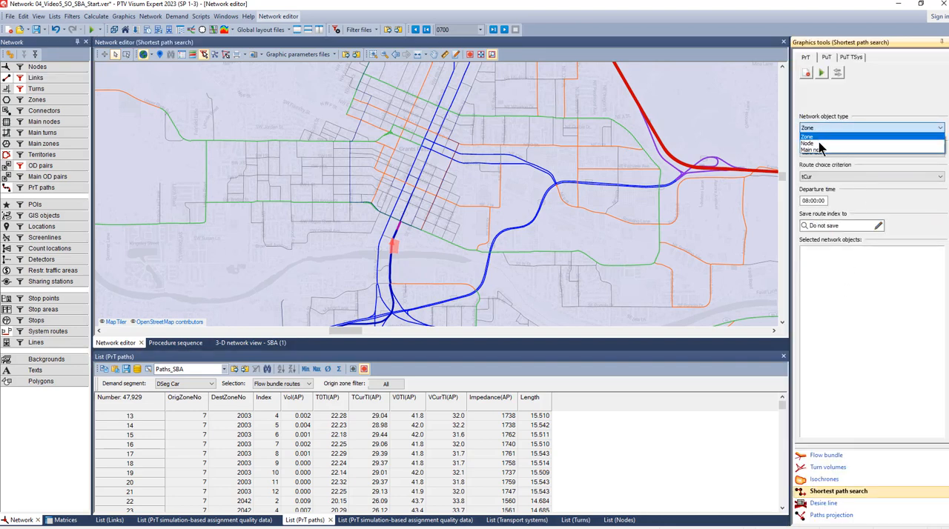
- Search the shortest path between two downtown nodes and bring up the lists catalogue
{"action": "left_click", "coordinate": [808, 143]}
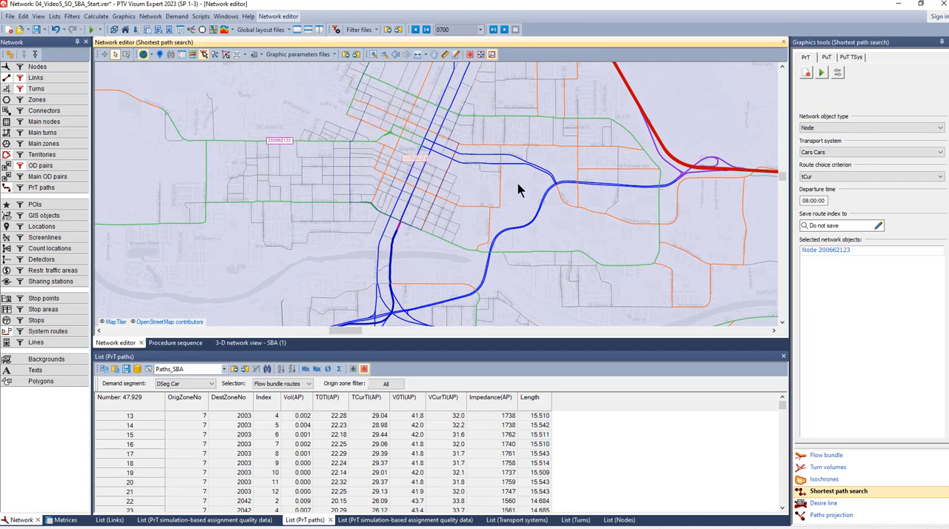
{"action": "left_click", "coordinate": [705, 264]}
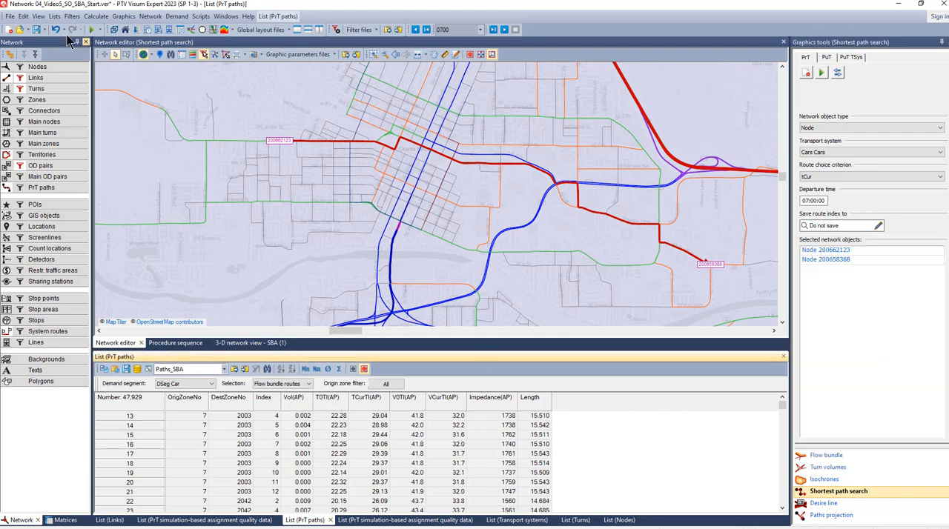
{"action": "left_click", "coordinate": [53, 15]}
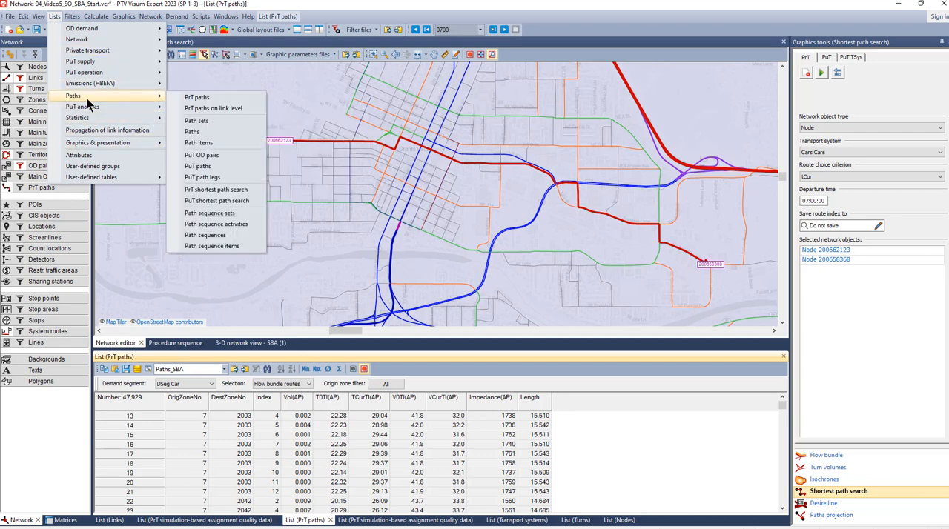
{"action": "mouse_move", "coordinate": [205, 234]}
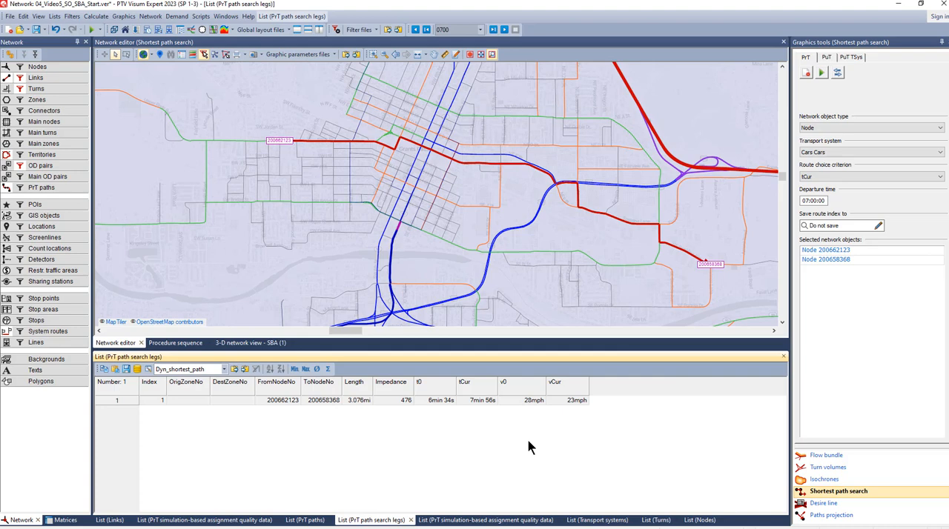
{"action": "mouse_move", "coordinate": [578, 429]}
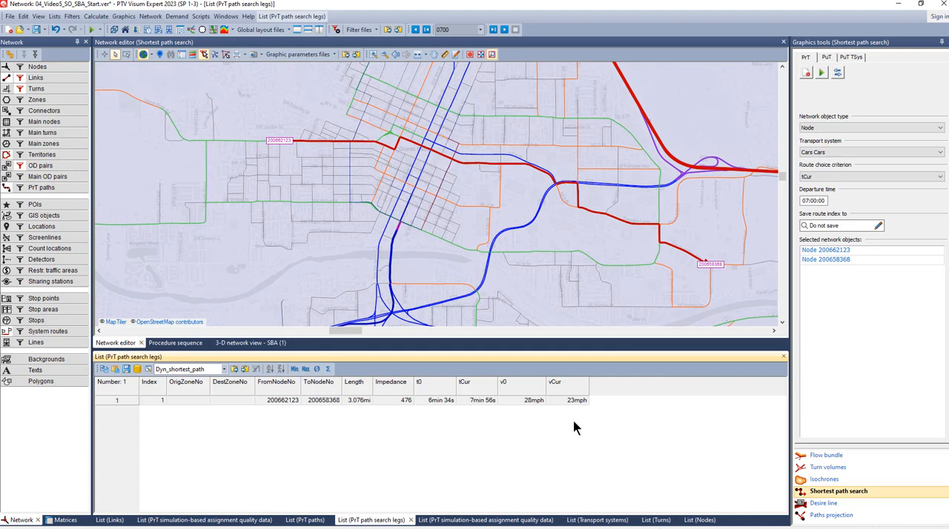
{"action": "mouse_move", "coordinate": [519, 415]}
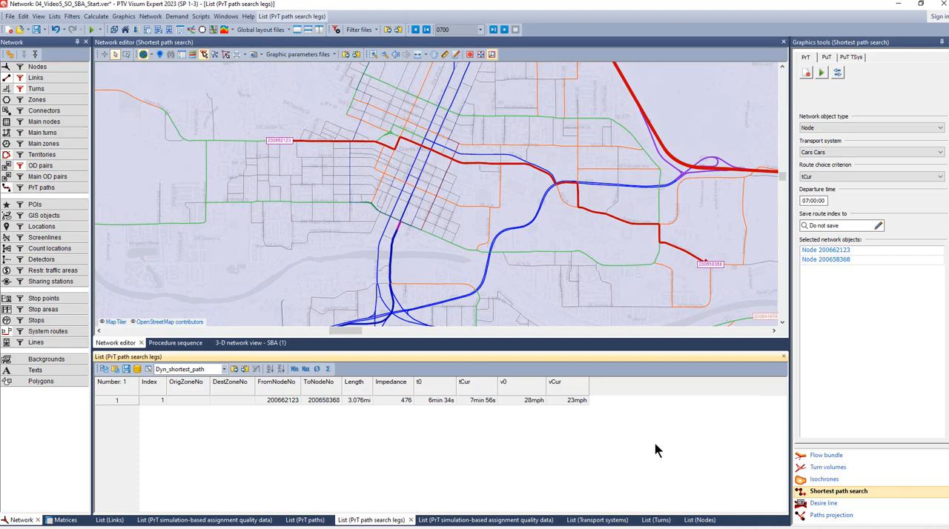
{"action": "mouse_move", "coordinate": [674, 446]}
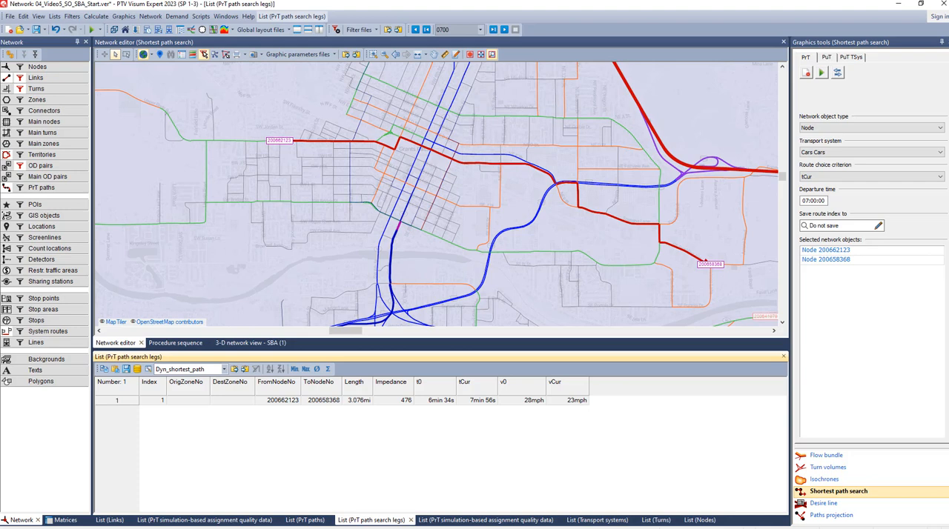
{"action": "mouse_move", "coordinate": [237, 439]}
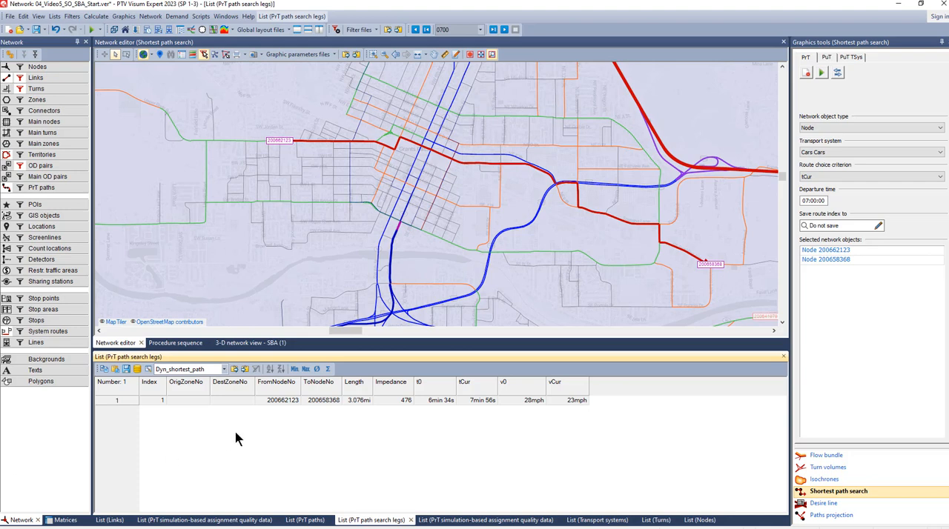